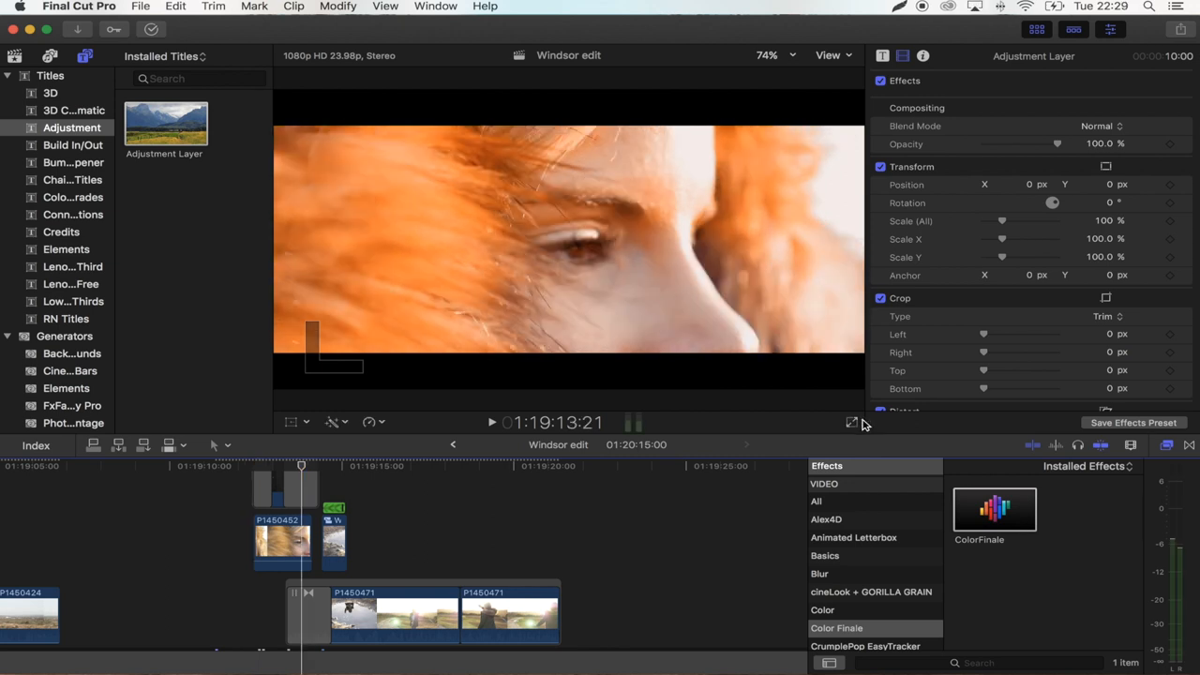
mouse_move(853, 422)
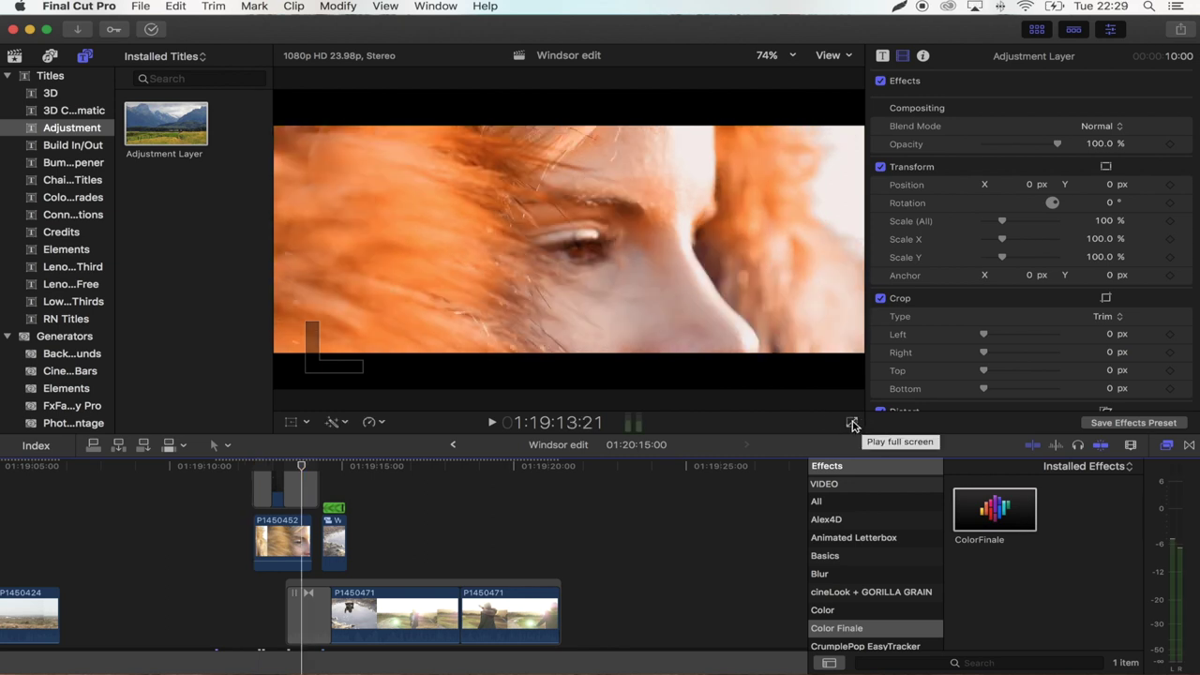
Bring up the Lightshot Screenshot product page in the App Store.
left_click(373, 466)
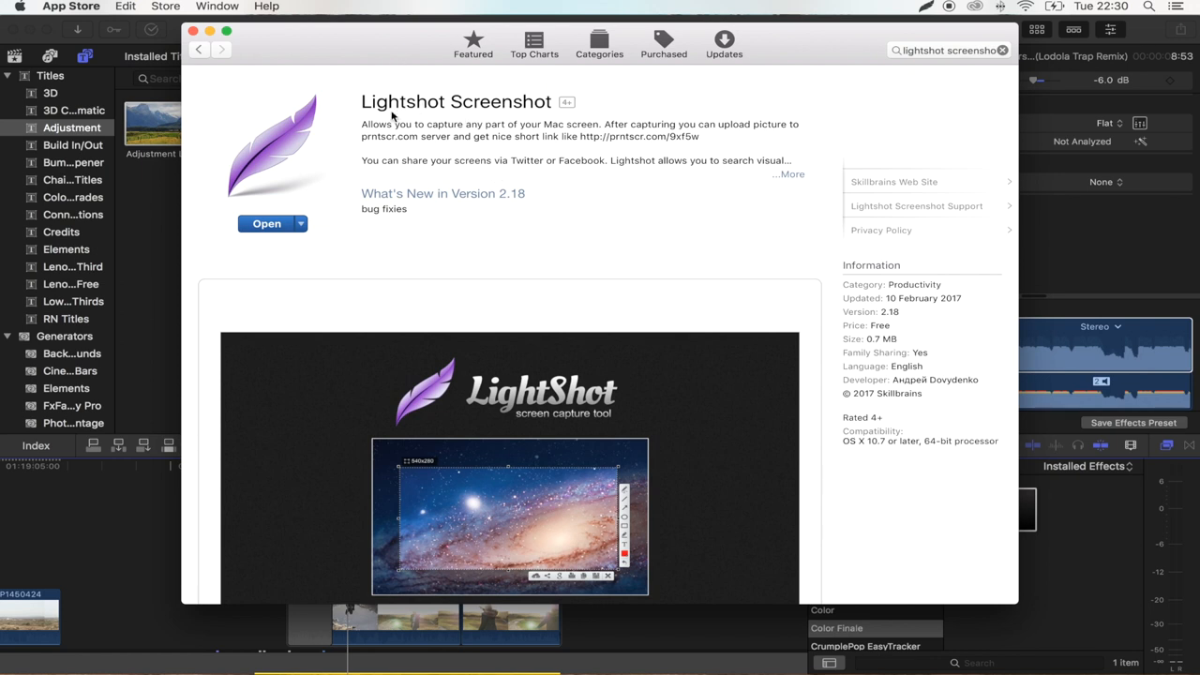
mouse_move(499, 190)
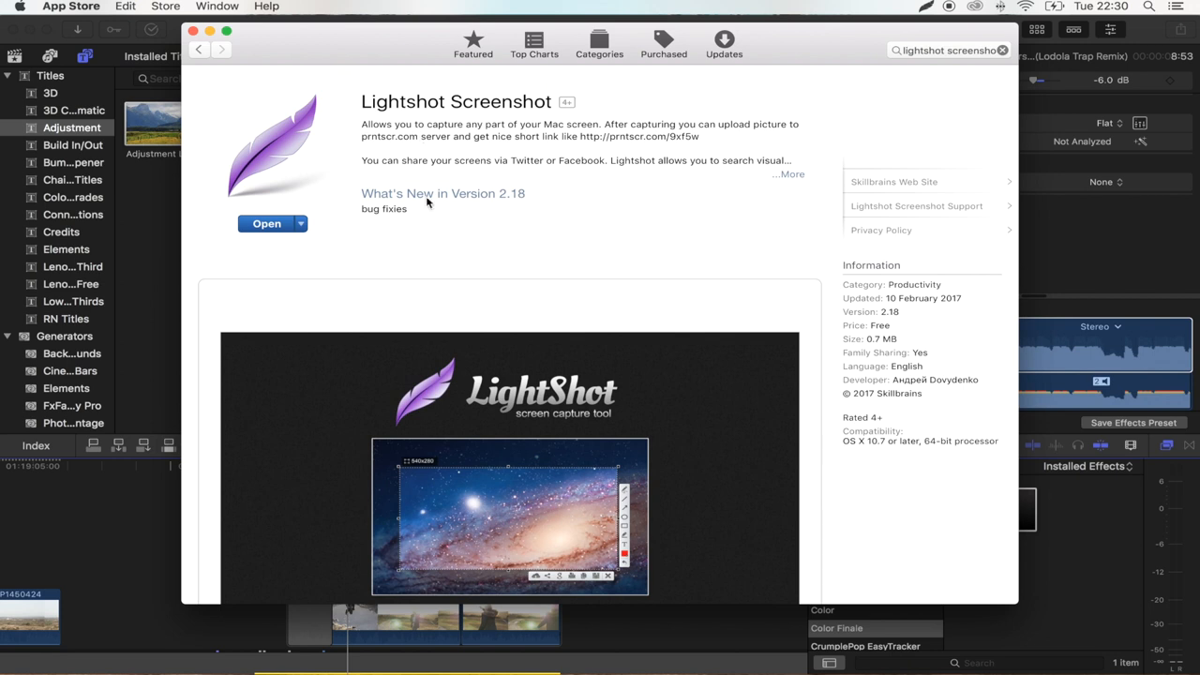
mouse_move(512, 152)
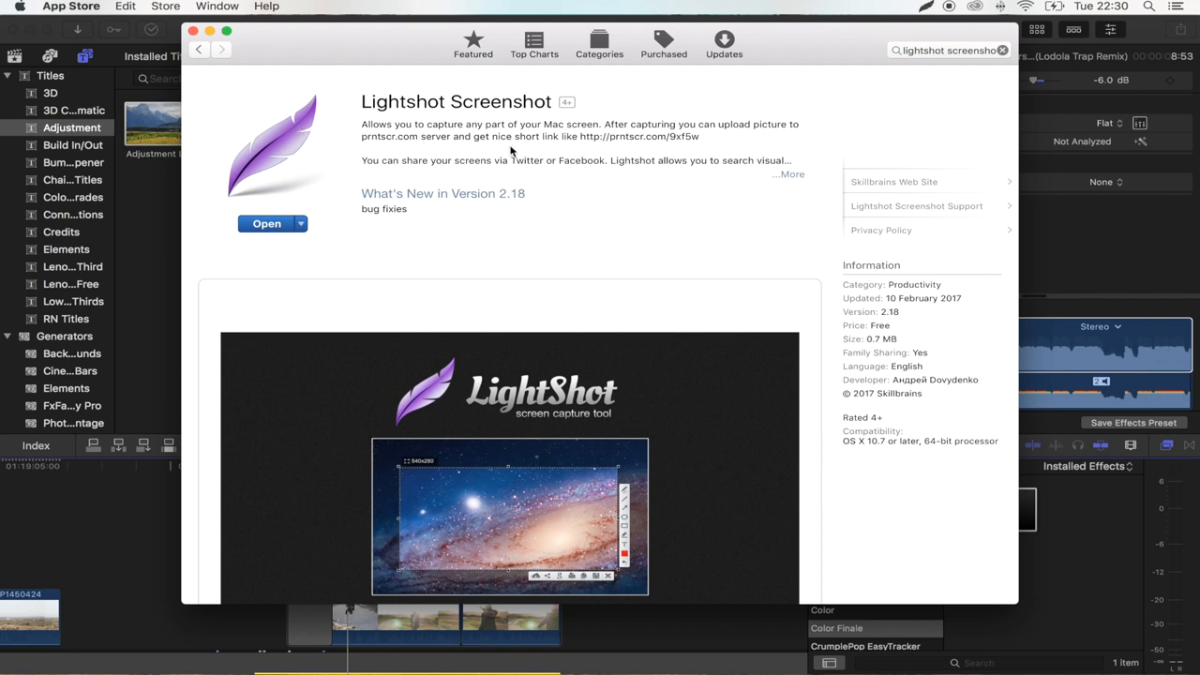
mouse_move(919, 652)
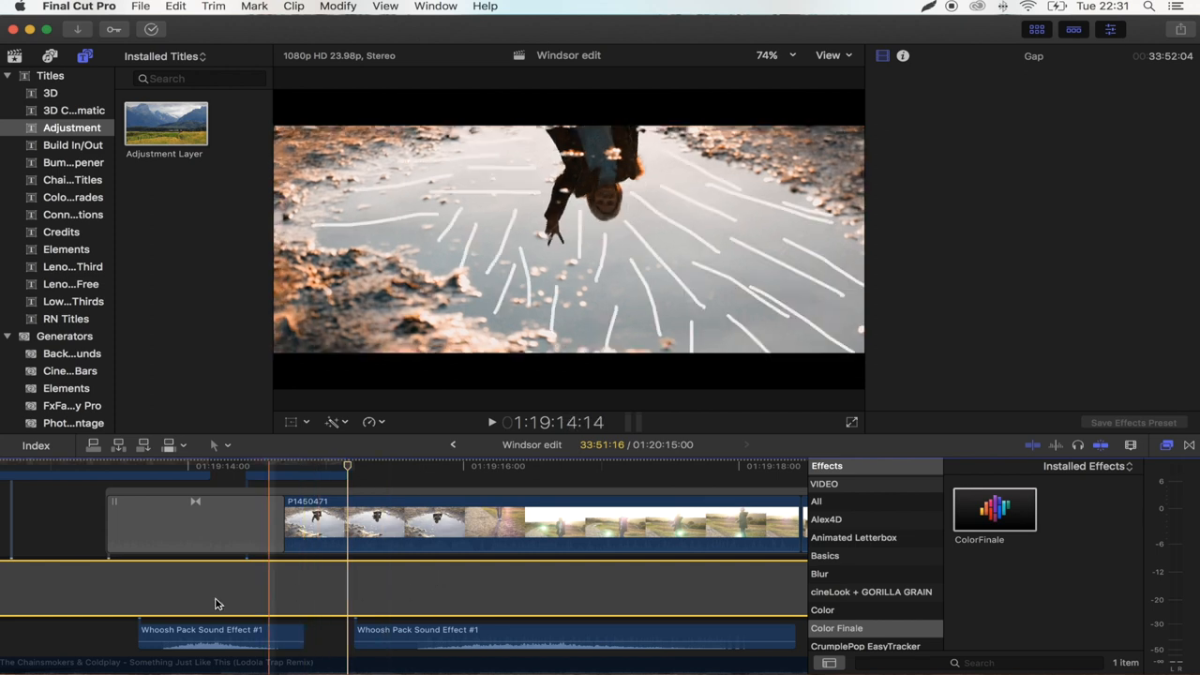
Park the playhead on the puddle-reflection clip so the viewer shows a clean frame.
left_click(347, 466)
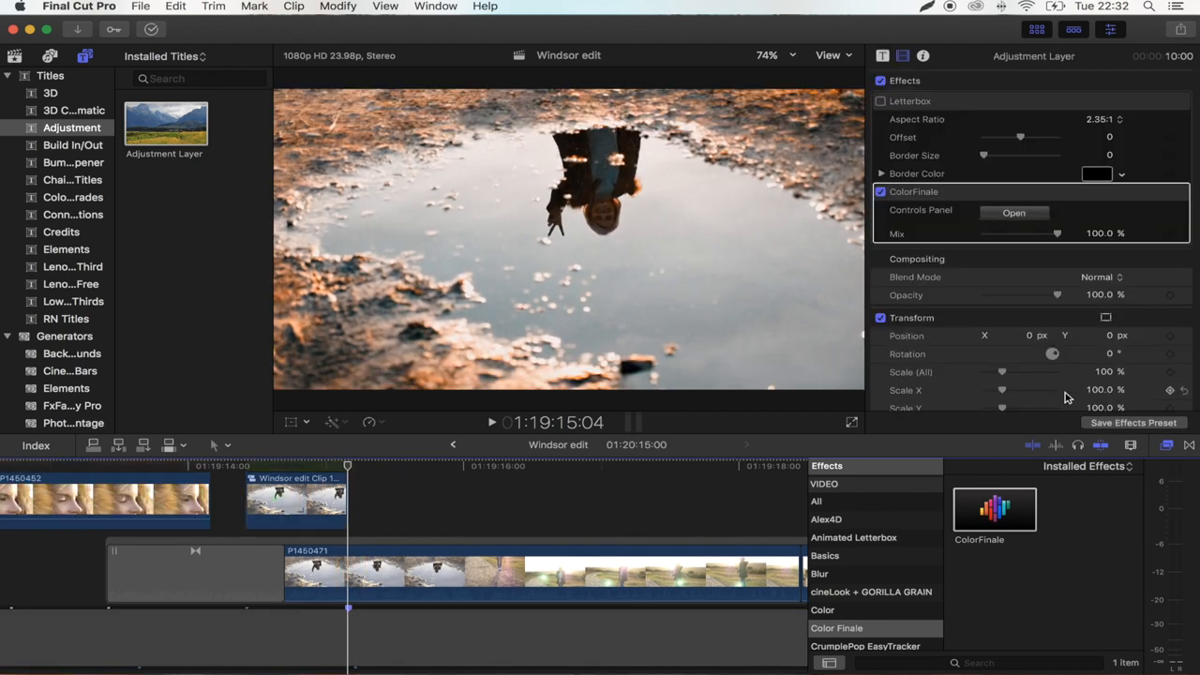
mouse_move(914, 661)
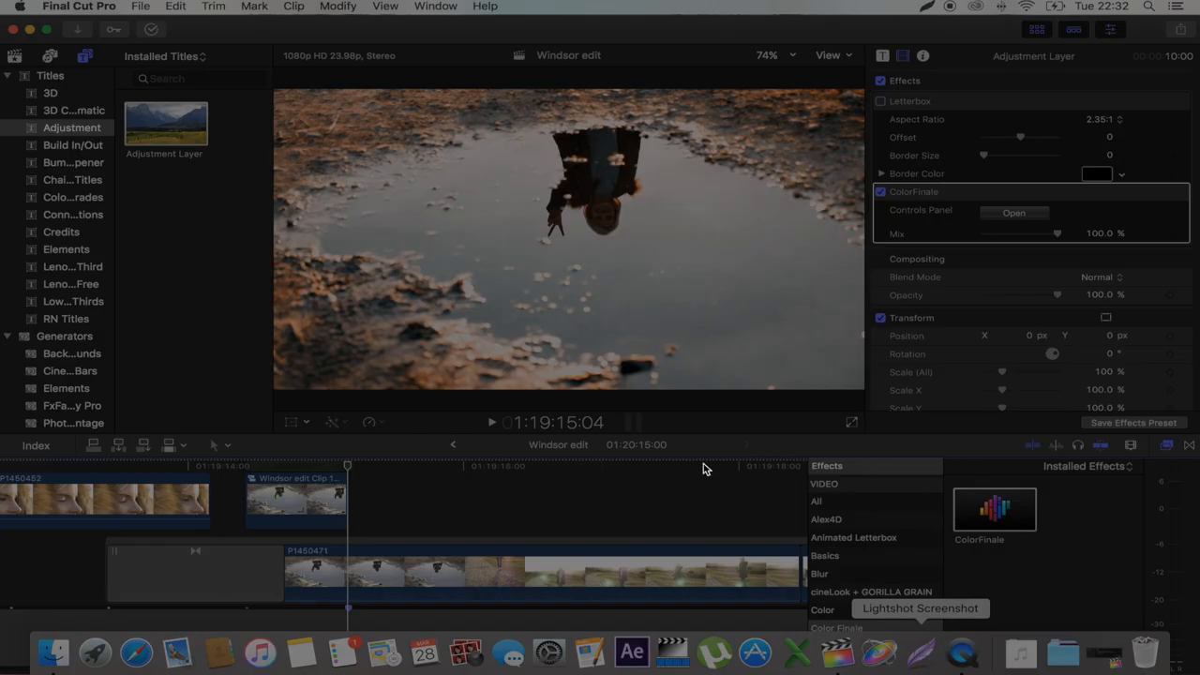
mouse_move(278, 397)
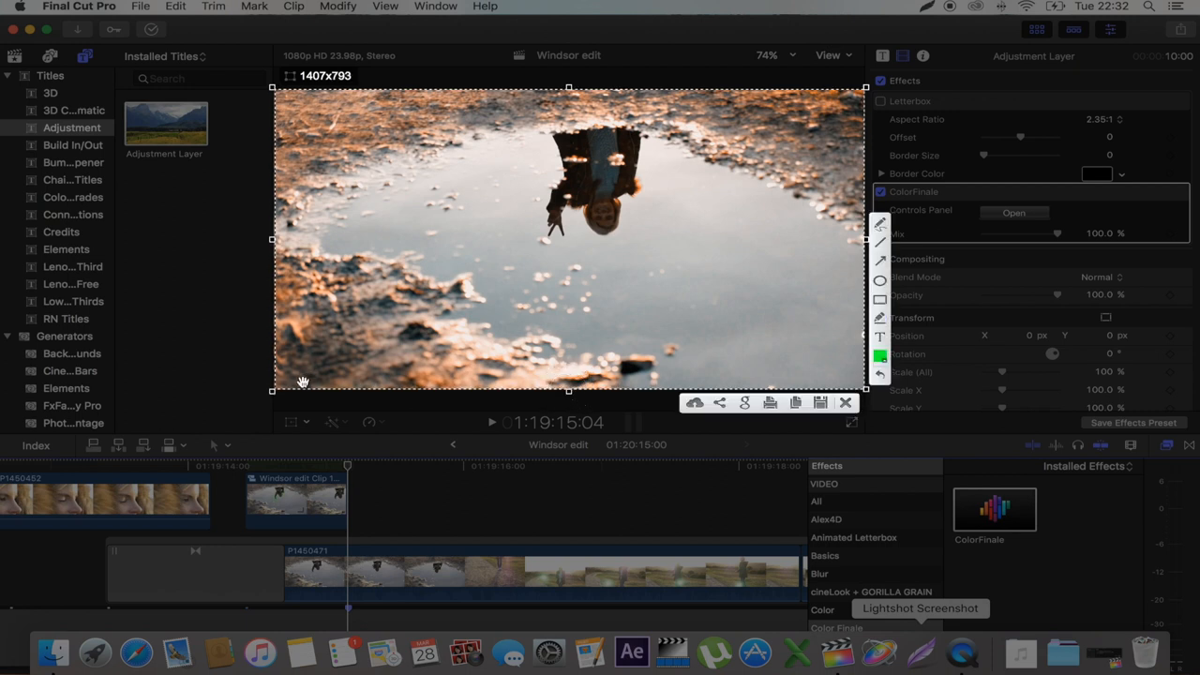
mouse_move(570, 155)
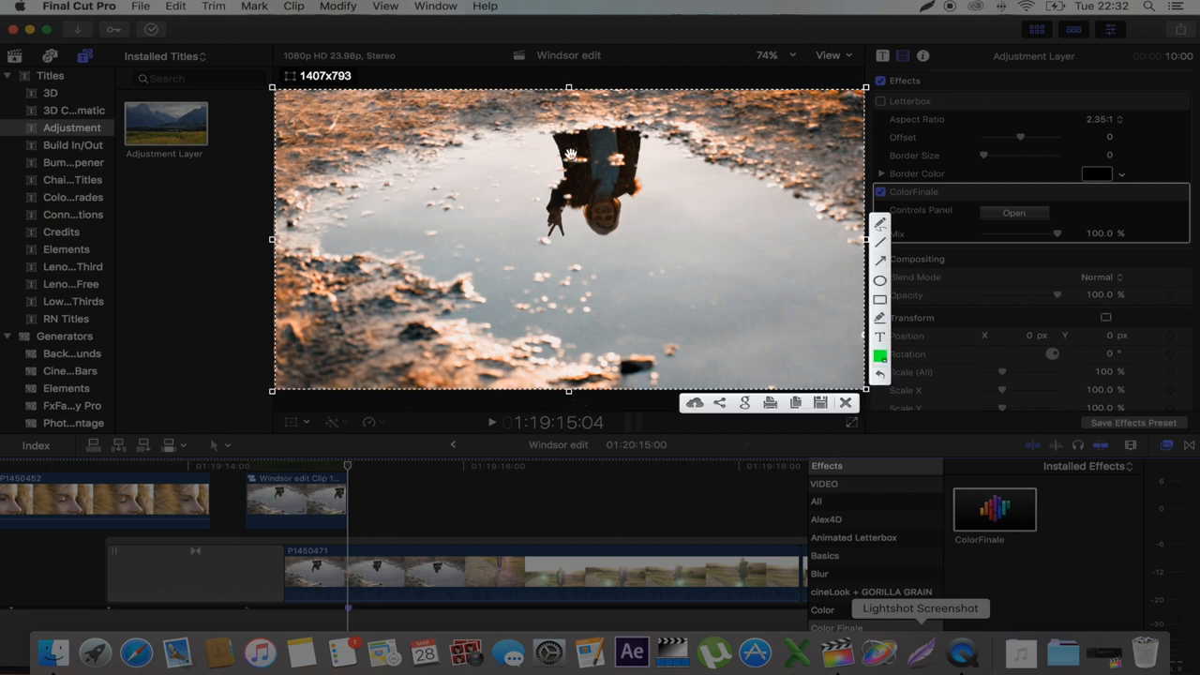
mouse_move(553, 207)
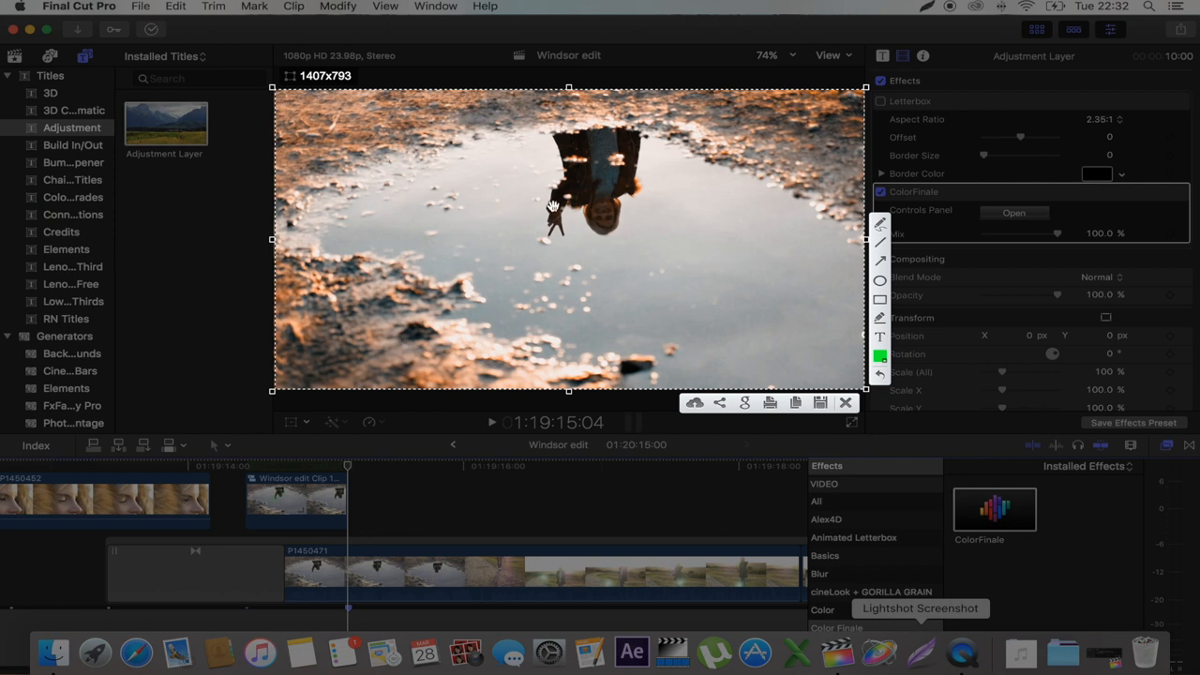
mouse_move(407, 143)
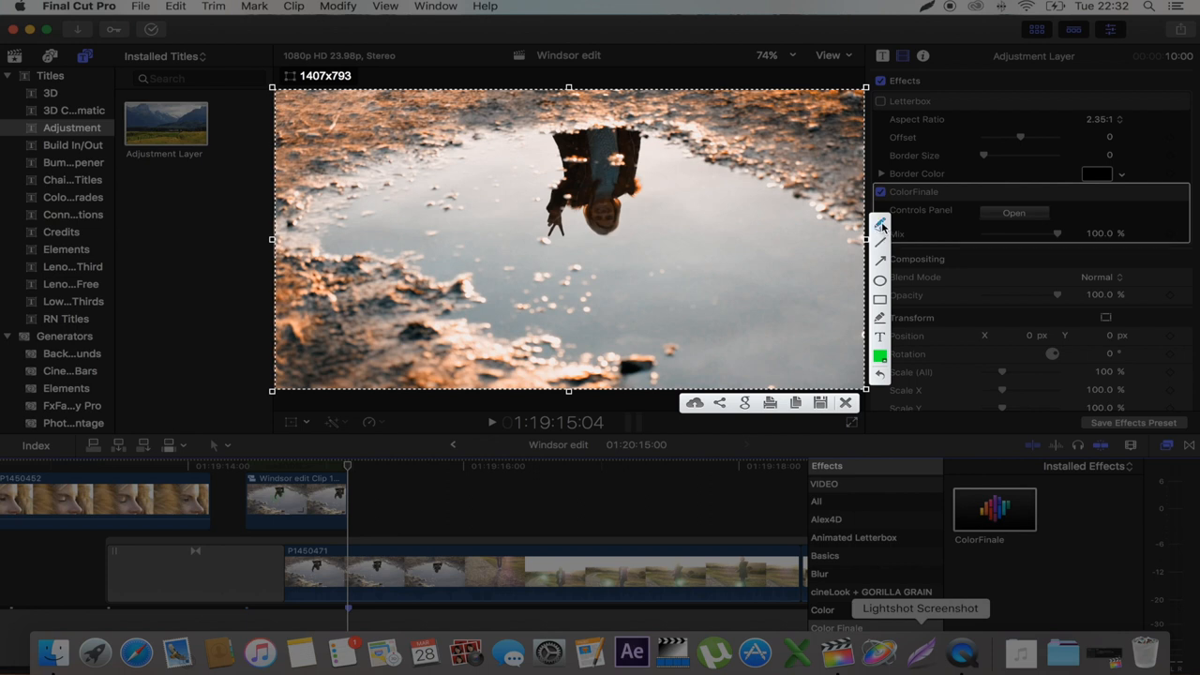
Switch the capture to freehand drawing and scribble a green outline around the reflected figure.
left_click(879, 353)
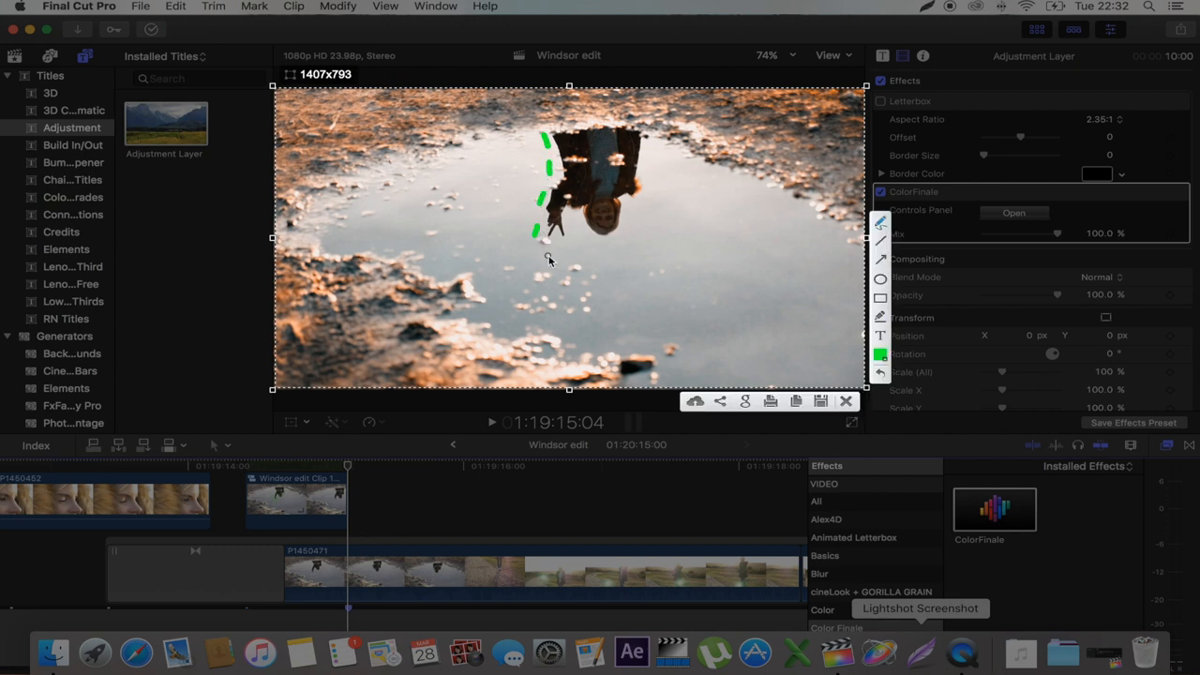
left_click(881, 317)
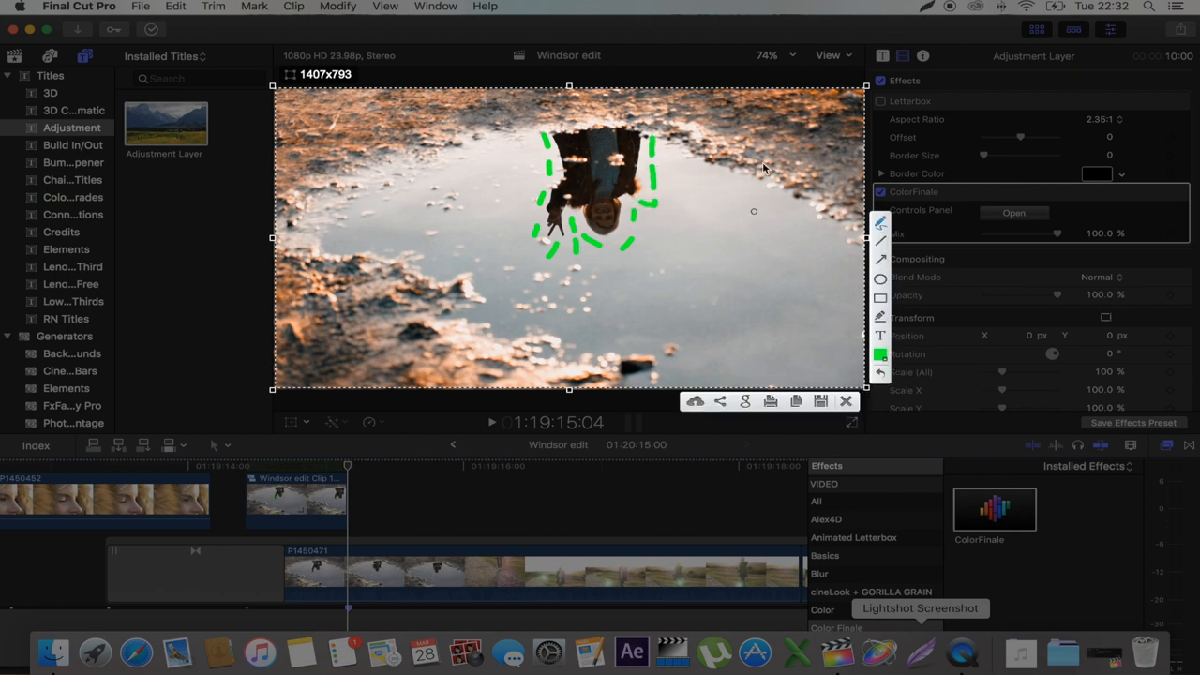
mouse_move(865, 463)
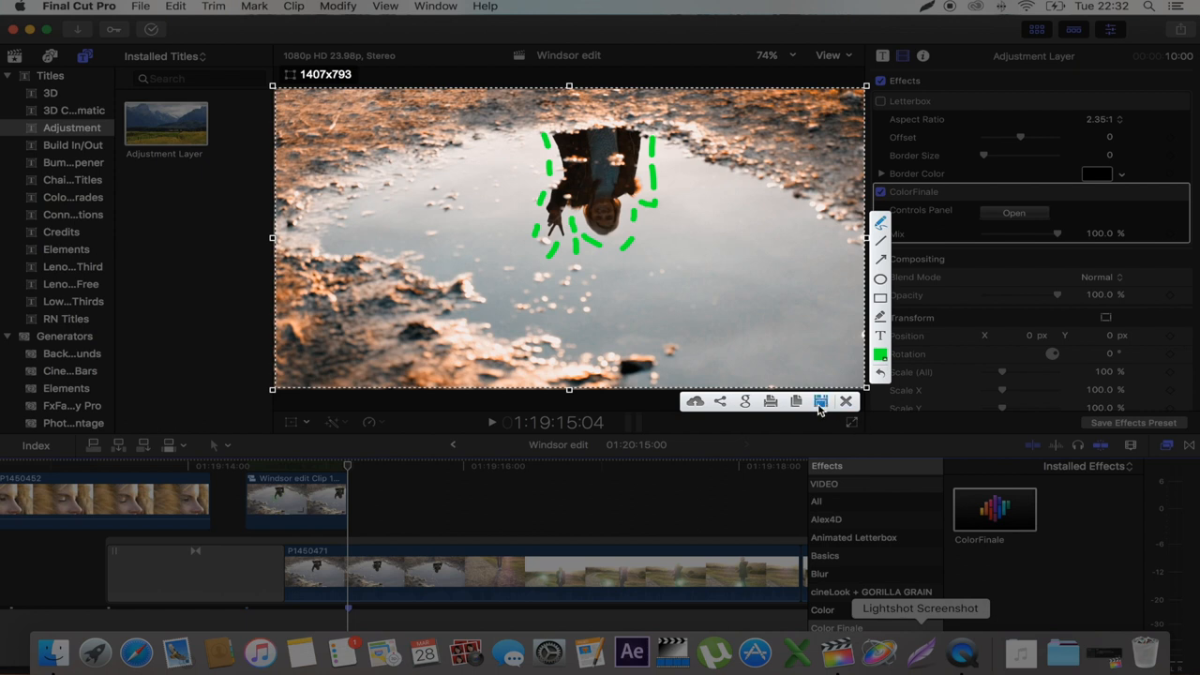
Save the annotated capture into a new Desktop folder named 'Scribble Effect'.
left_click(821, 401)
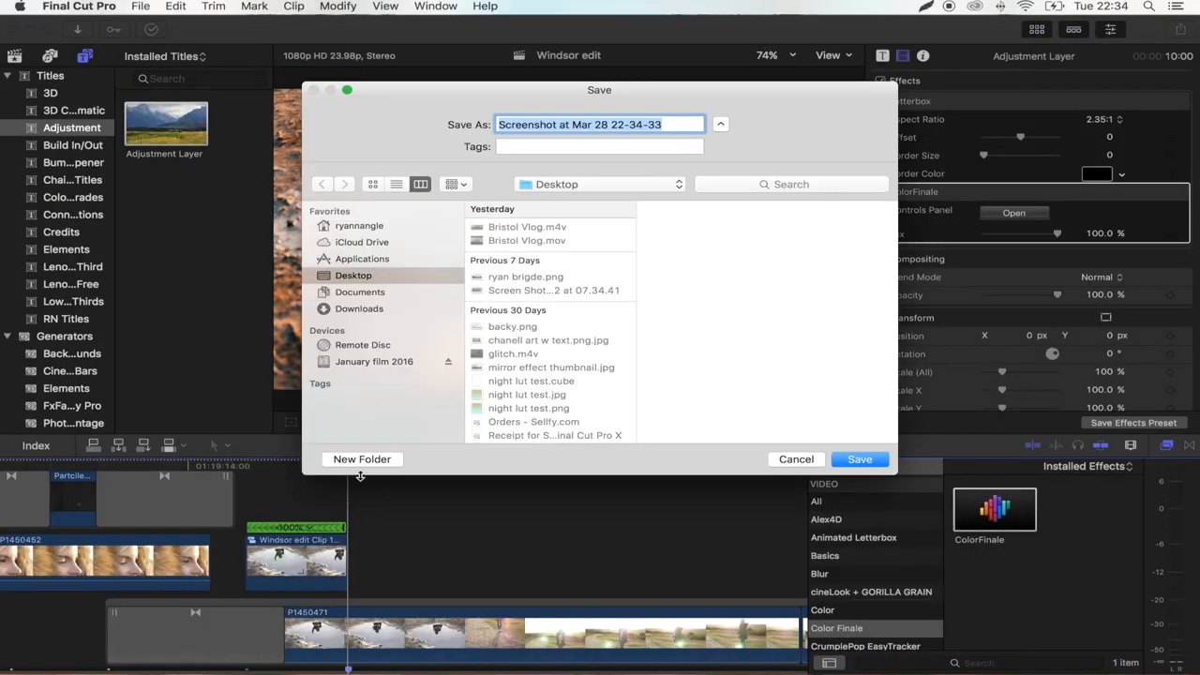
left_click(361, 458)
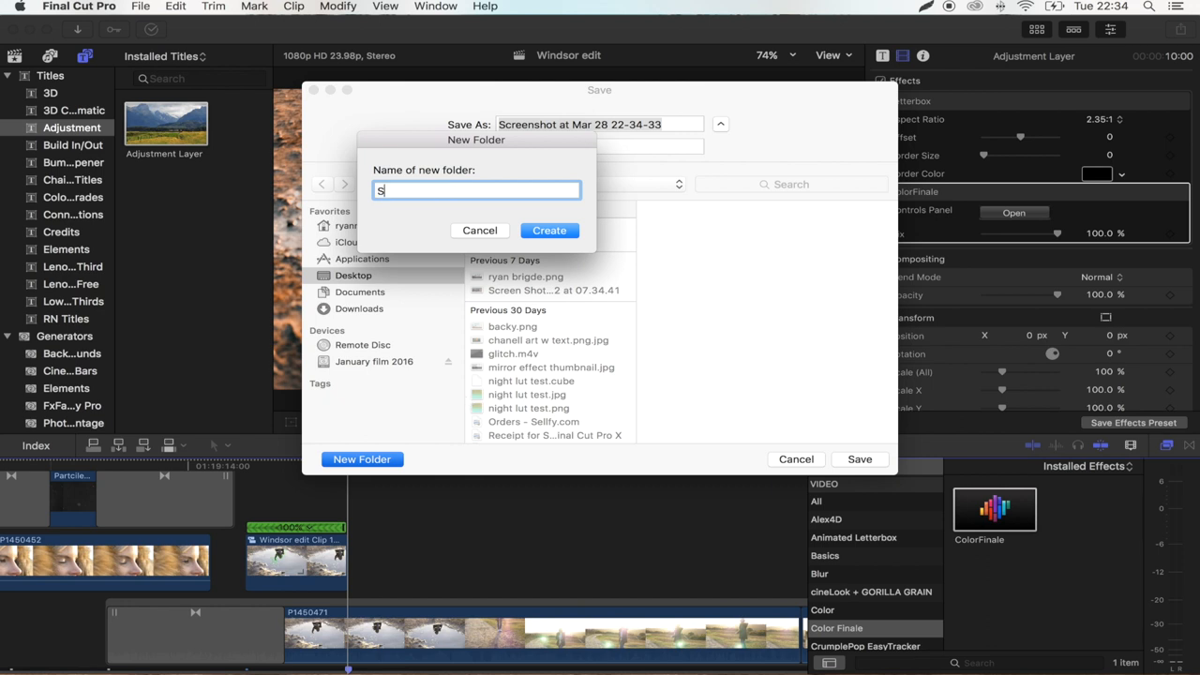
type("cribble E")
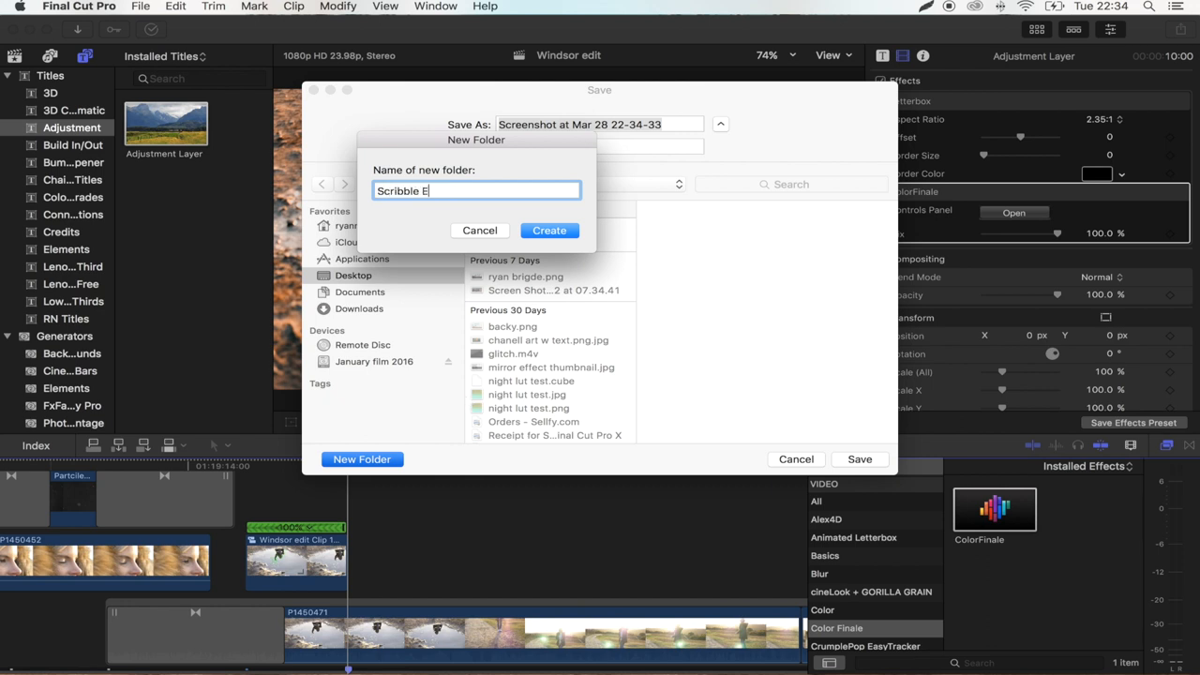
left_click(549, 230)
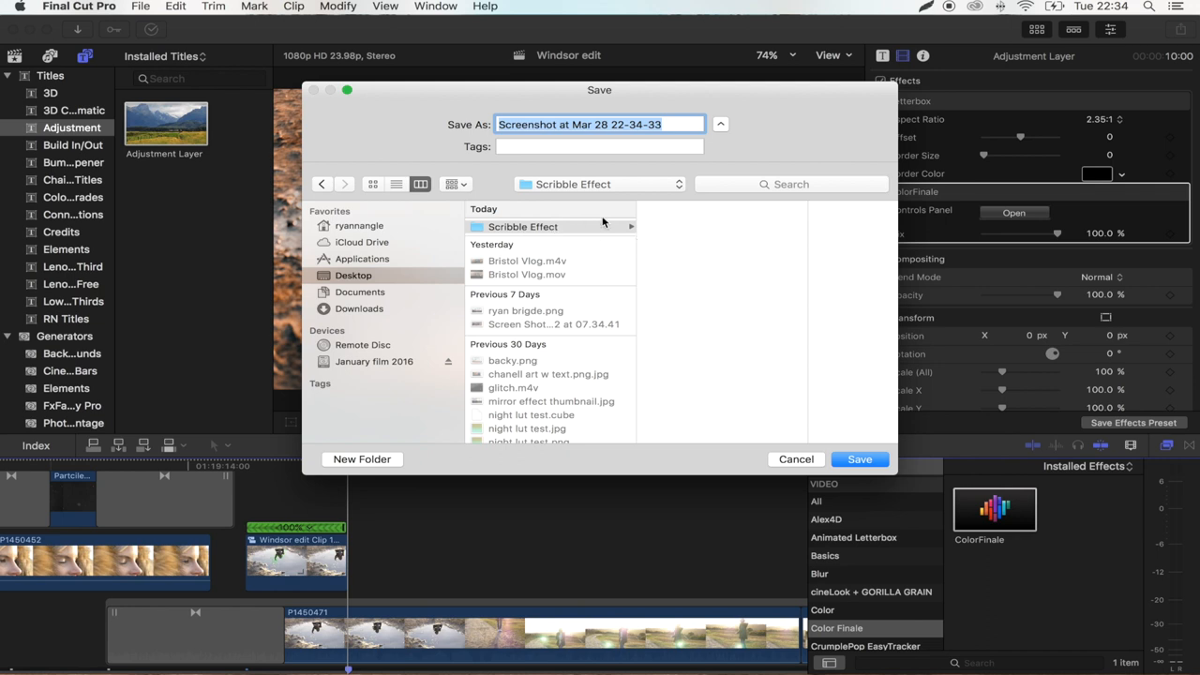
mouse_move(651, 97)
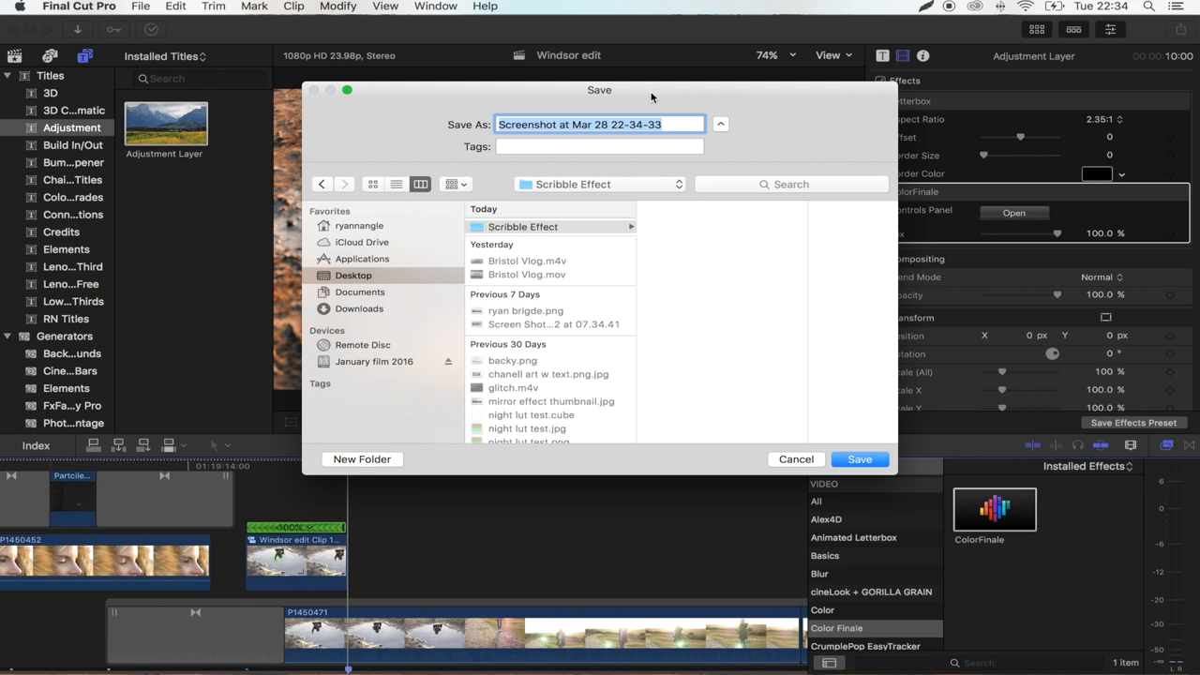
mouse_move(741, 249)
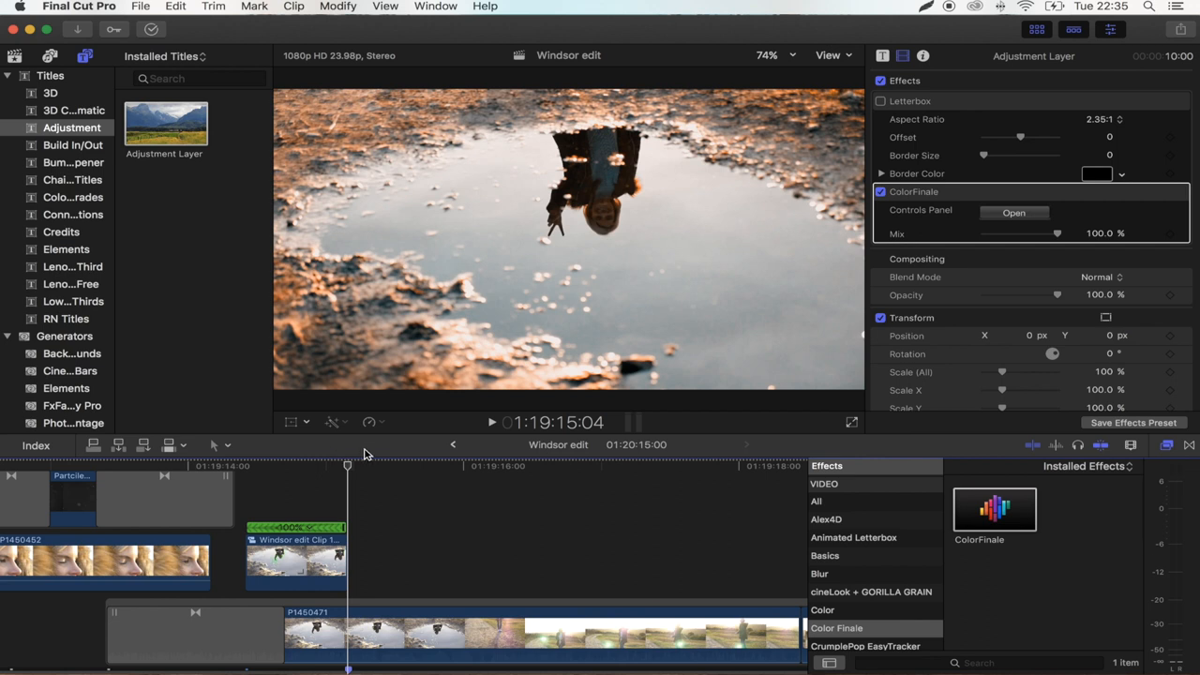
mouse_move(355, 452)
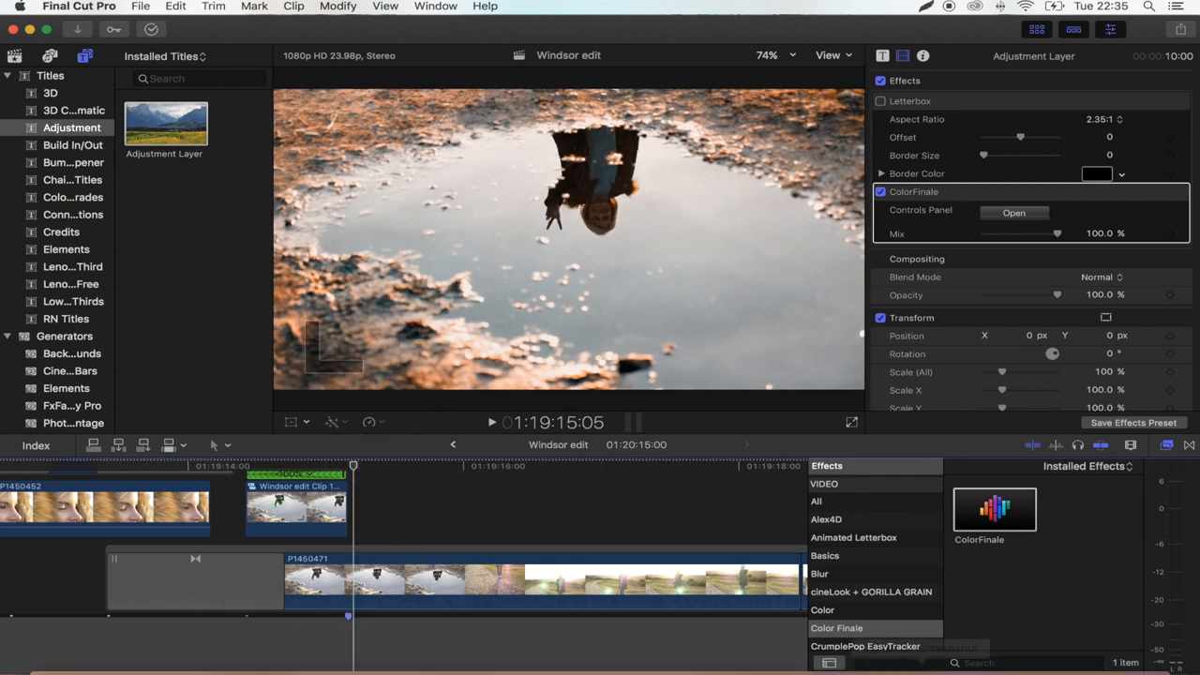
mouse_move(919, 651)
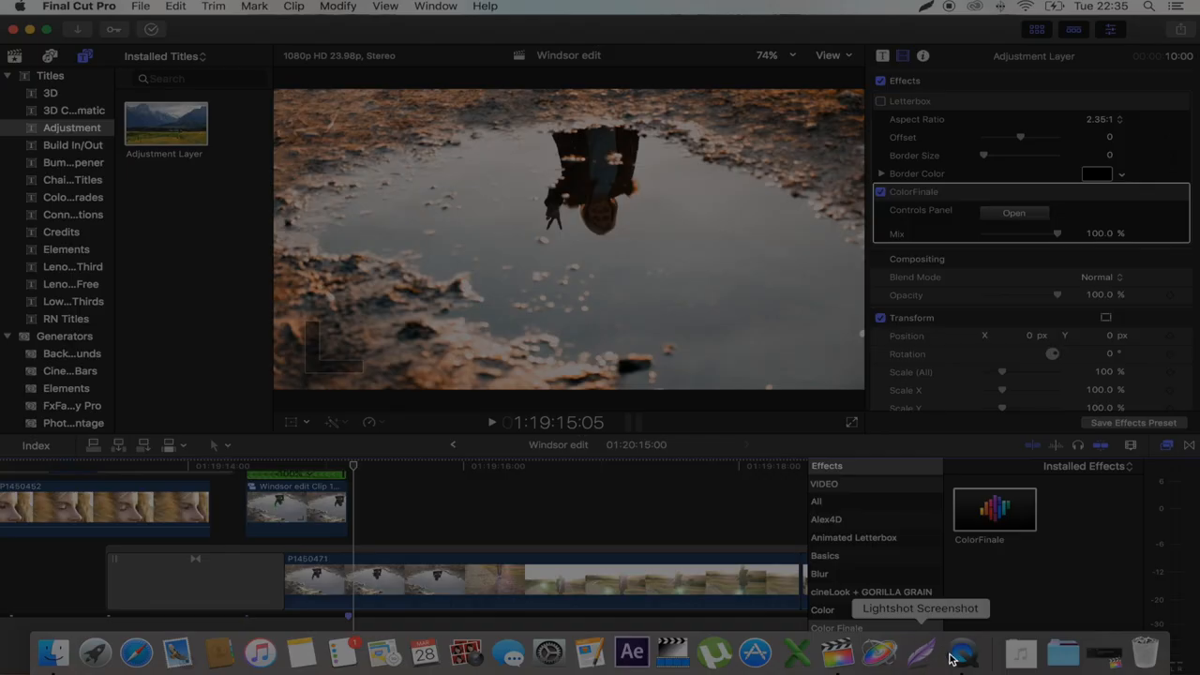
mouse_move(276, 394)
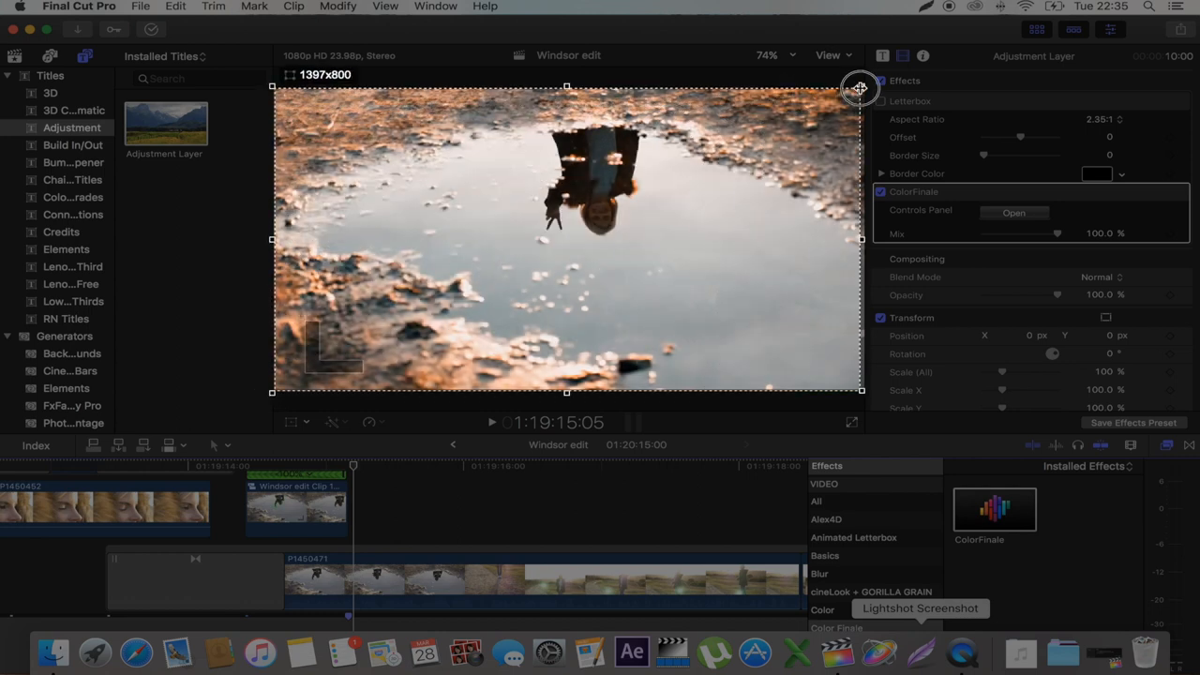
Fit the capture area to the viewer and draw a green scribble beside the reflection.
left_click_drag(860, 89, 863, 89)
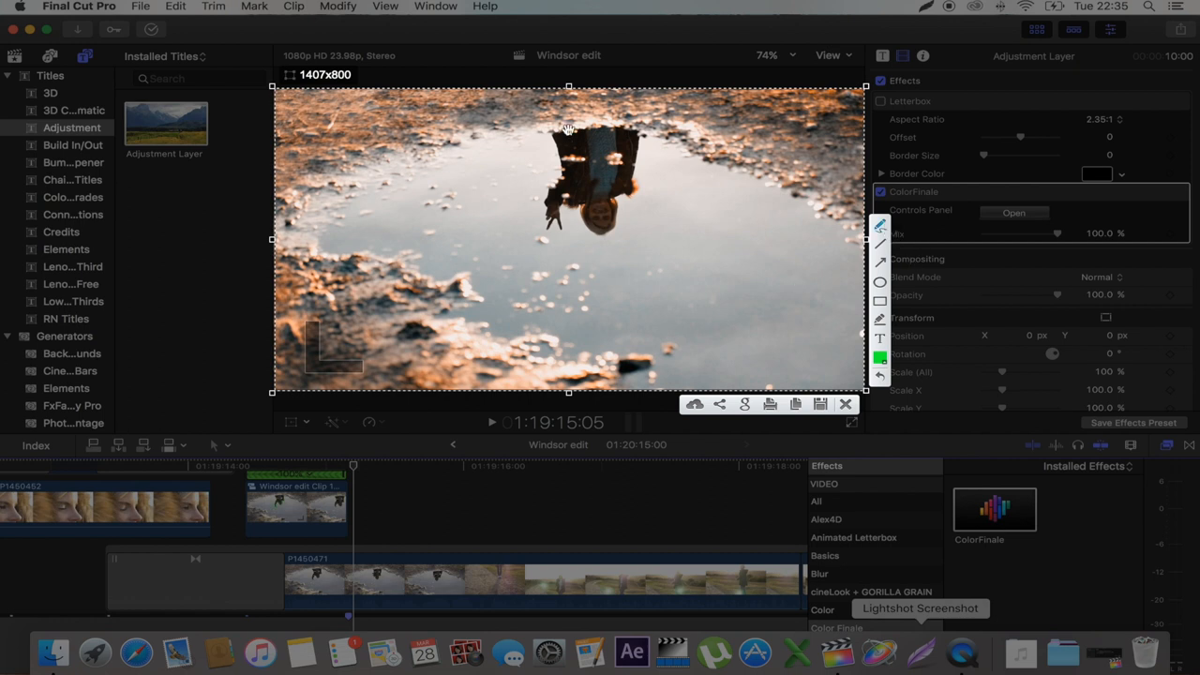
mouse_move(553, 136)
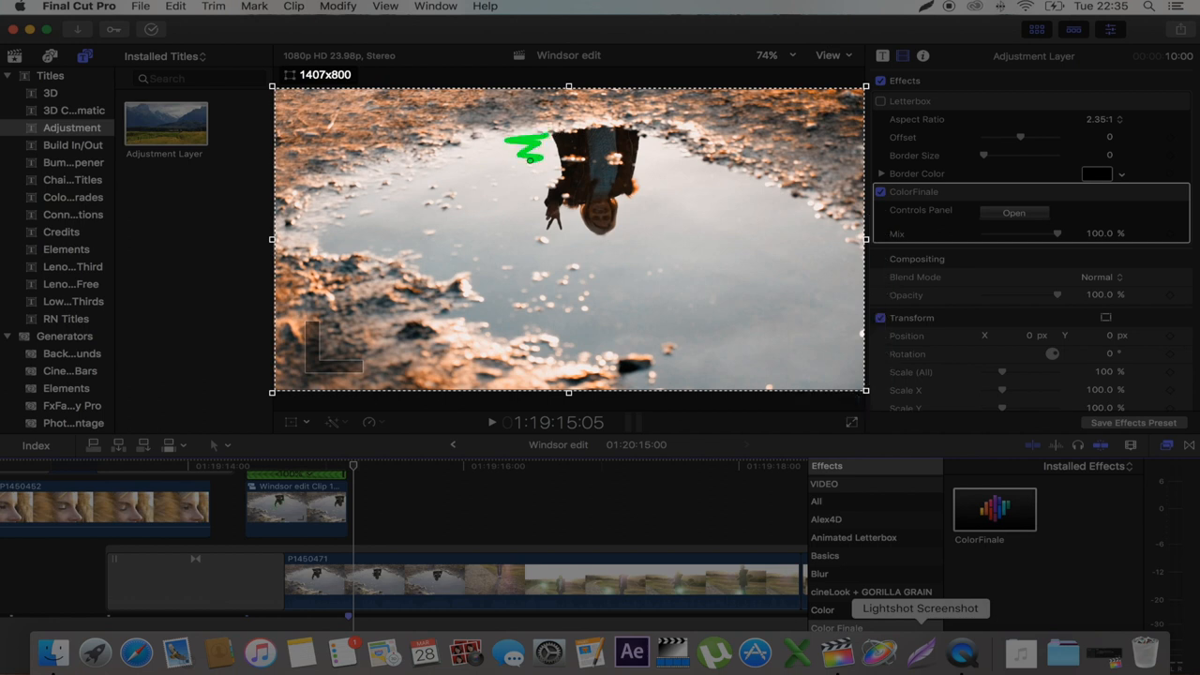
left_click_drag(525, 159, 600, 253)
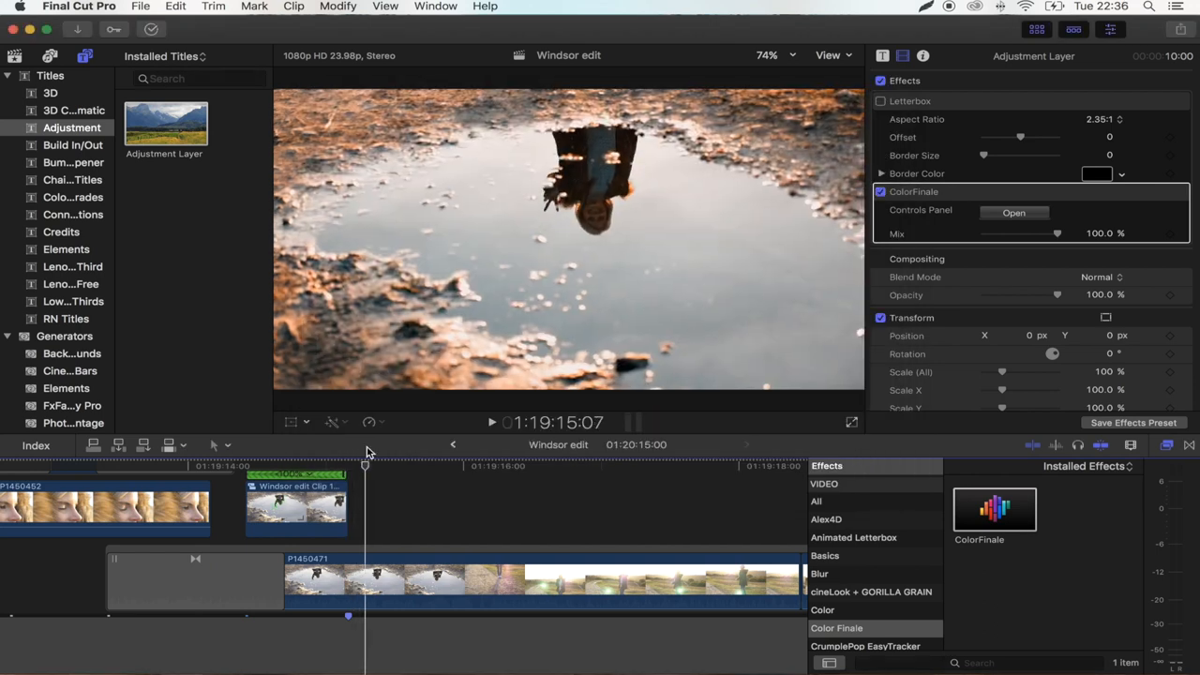
mouse_move(499, 279)
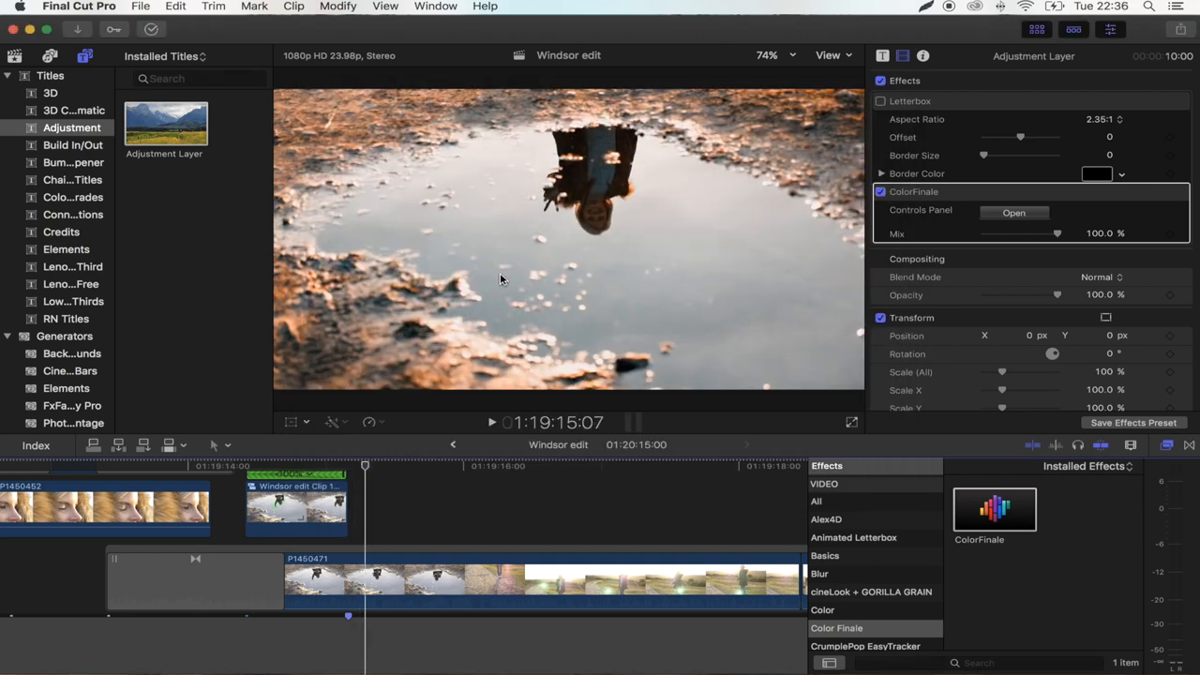
mouse_move(478, 226)
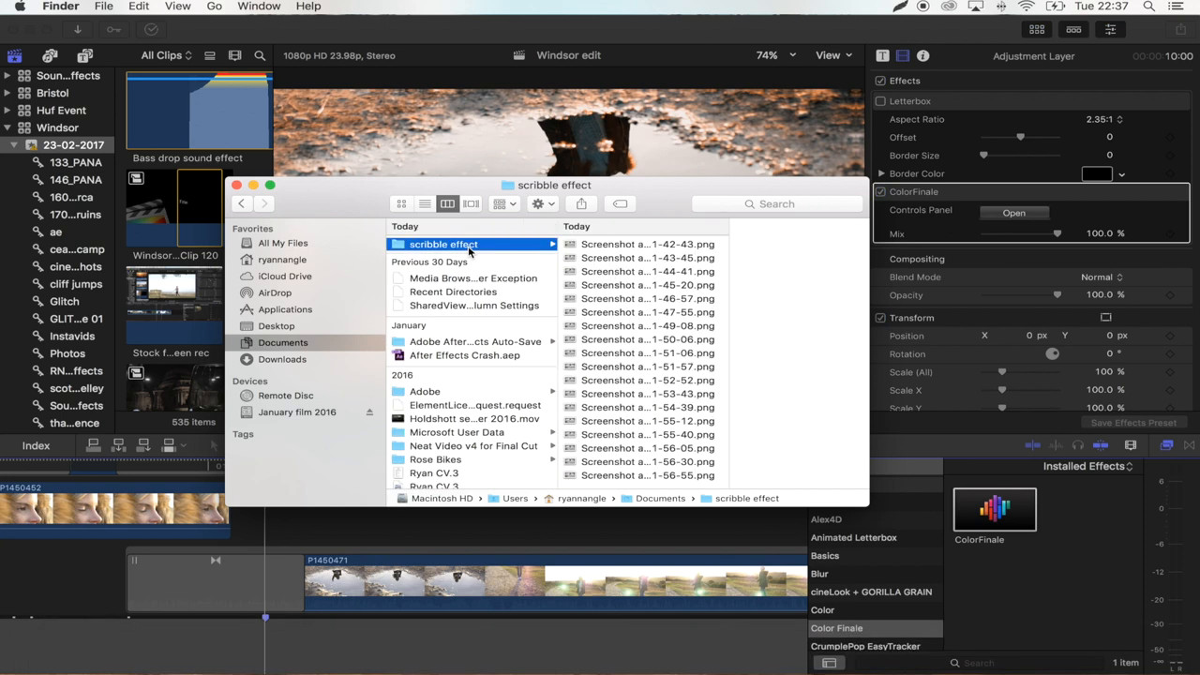
mouse_move(406, 244)
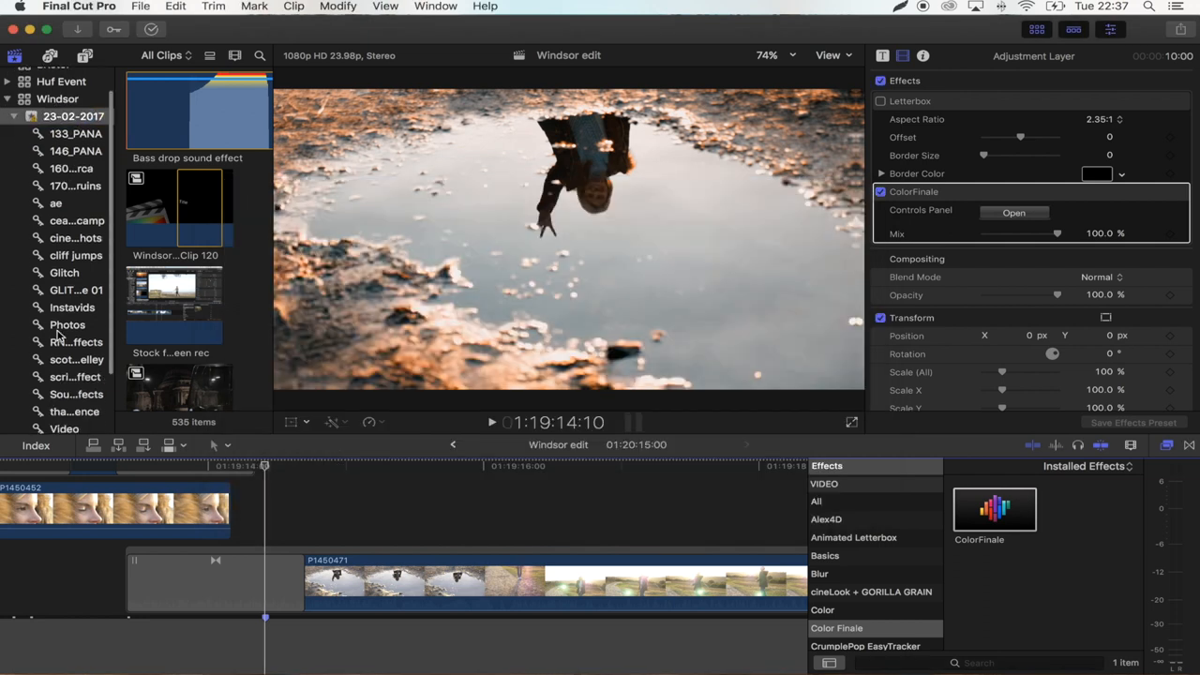
mouse_move(81, 433)
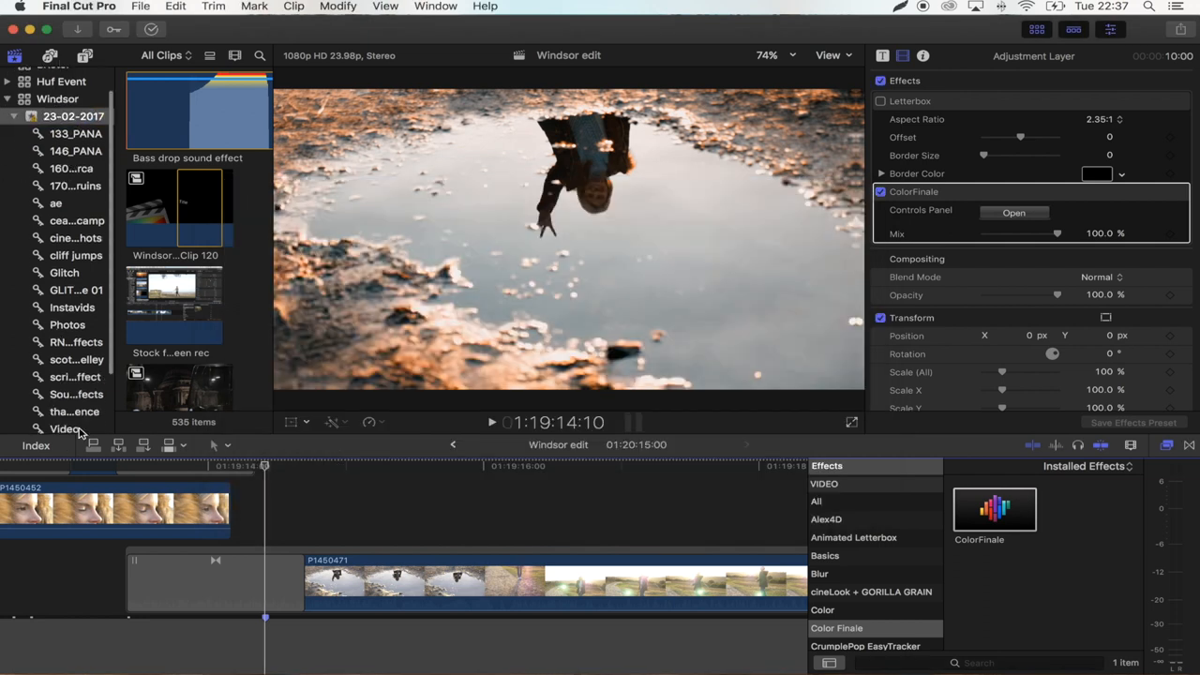
Show the imported 18-item scribble effect event in the Final Cut Pro library.
left_click(74, 376)
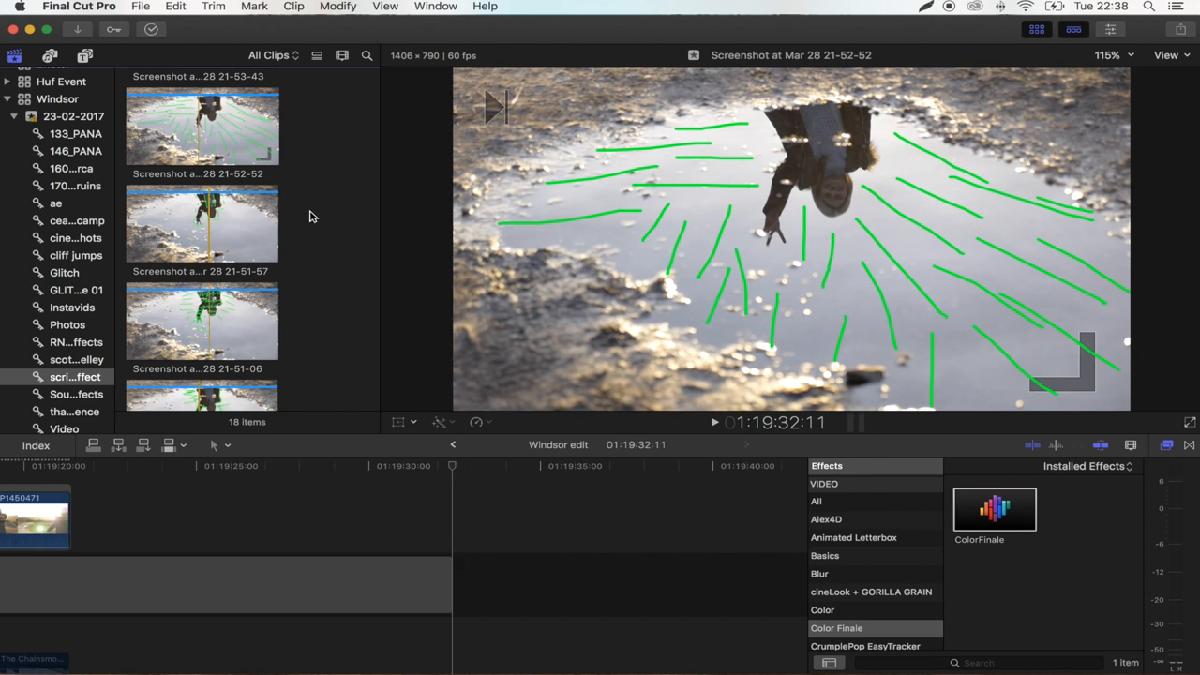
mouse_move(320, 212)
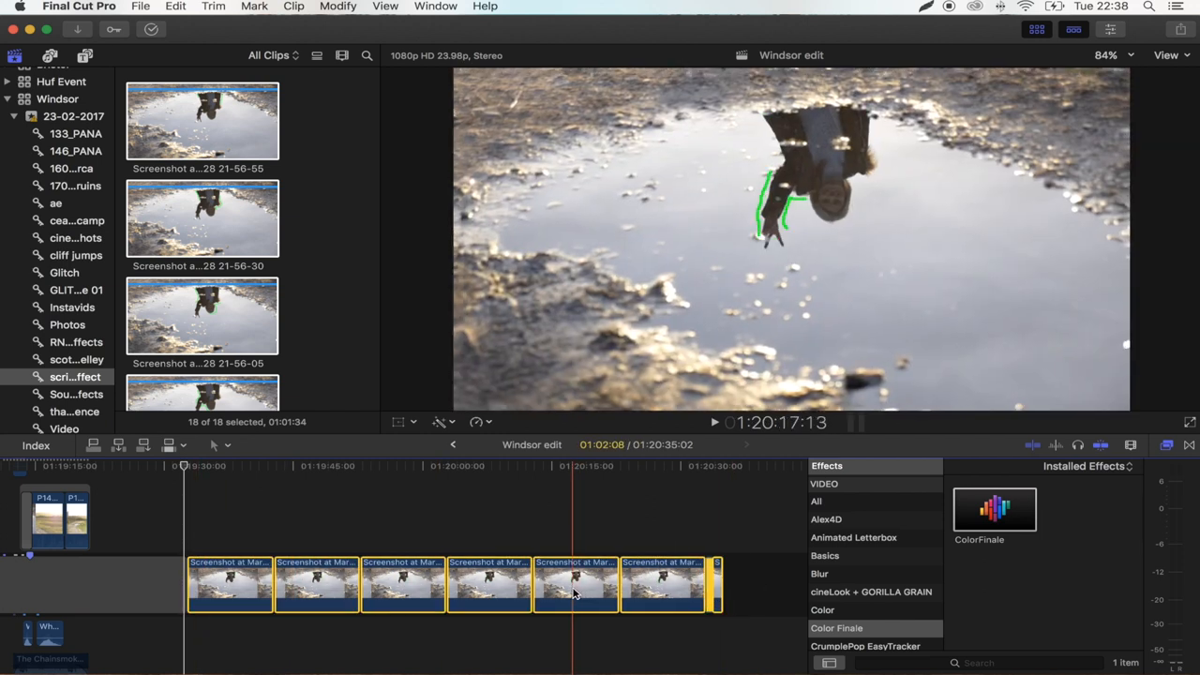
Open the context menu on the 18 screenshot clips in the timeline.
right_click(575, 586)
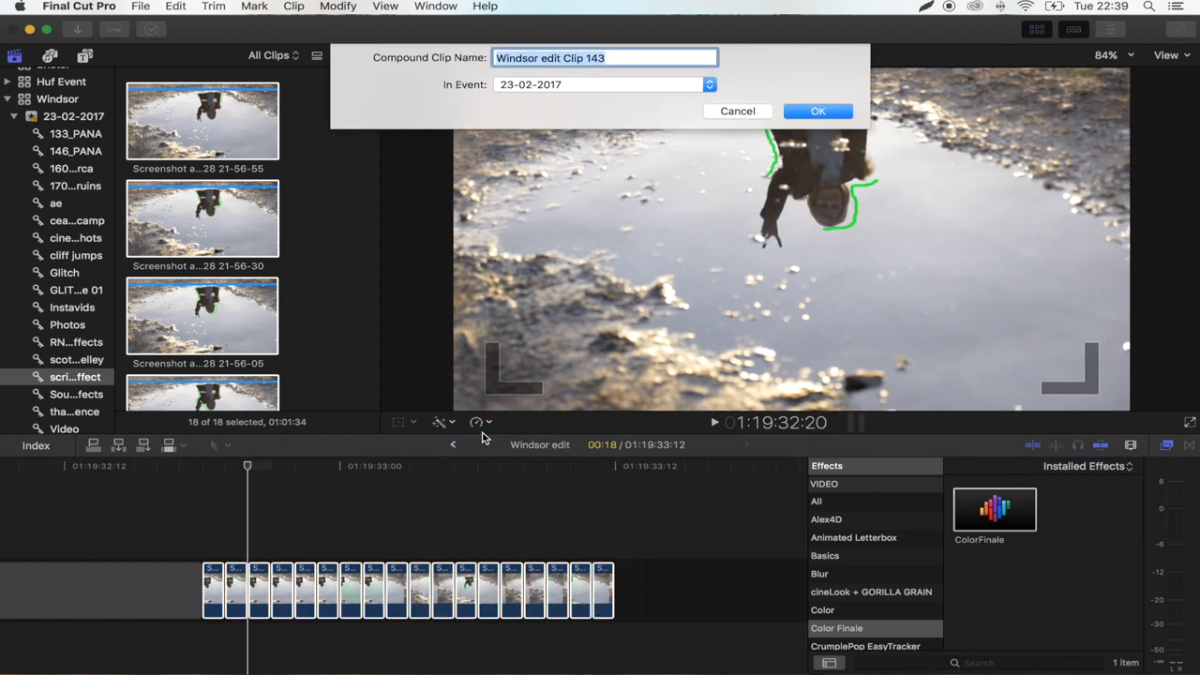
Create compound clip Windsor edit Clip 143 and open its speed options to reverse it.
left_click(818, 110)
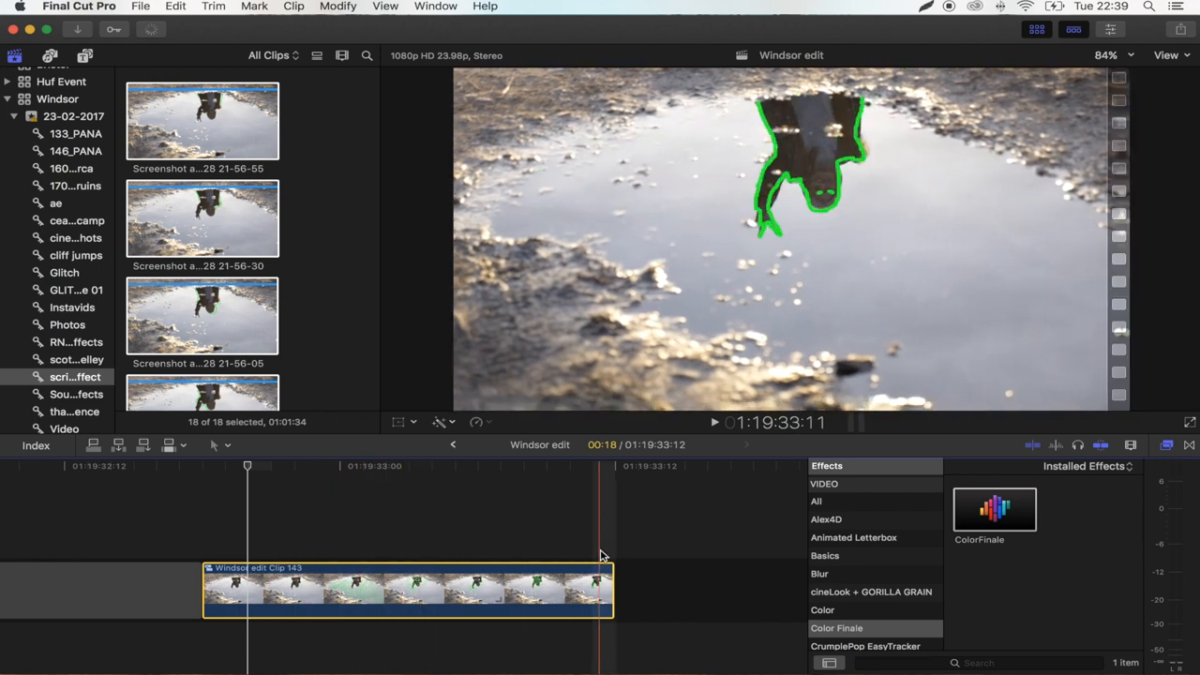
left_click(310, 466)
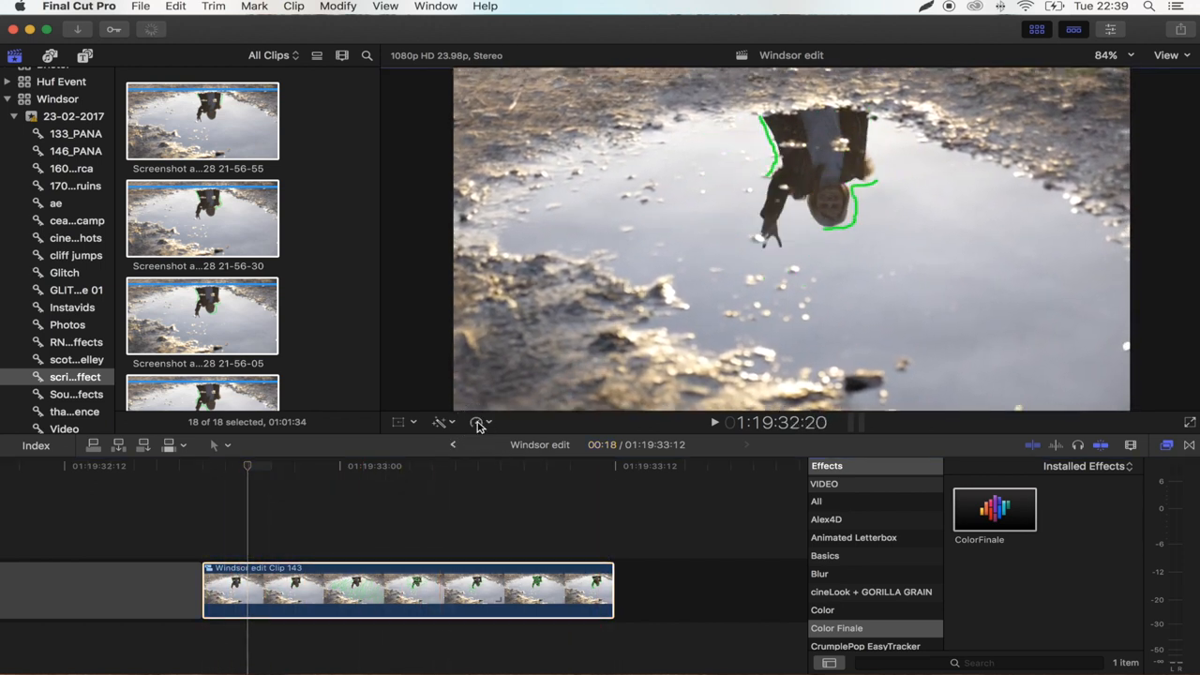
left_click(477, 422)
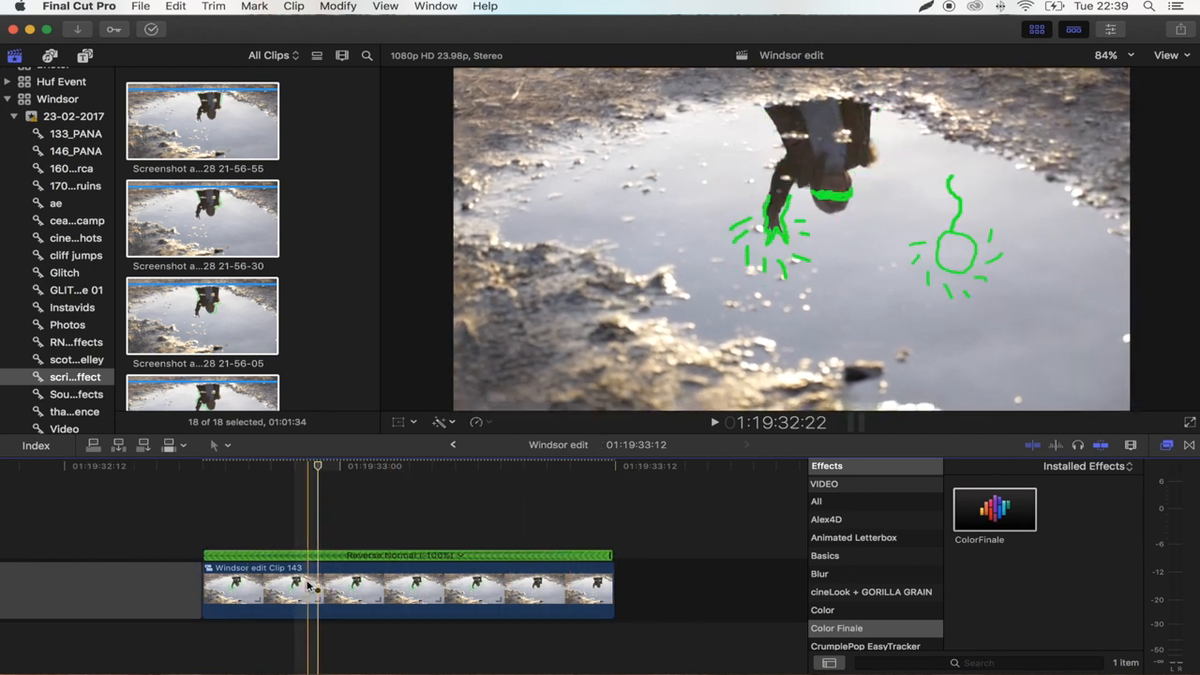
Apply a Keyer from the Keying effects to Windsor edit Clip 143 with Invert enabled.
left_click(314, 589)
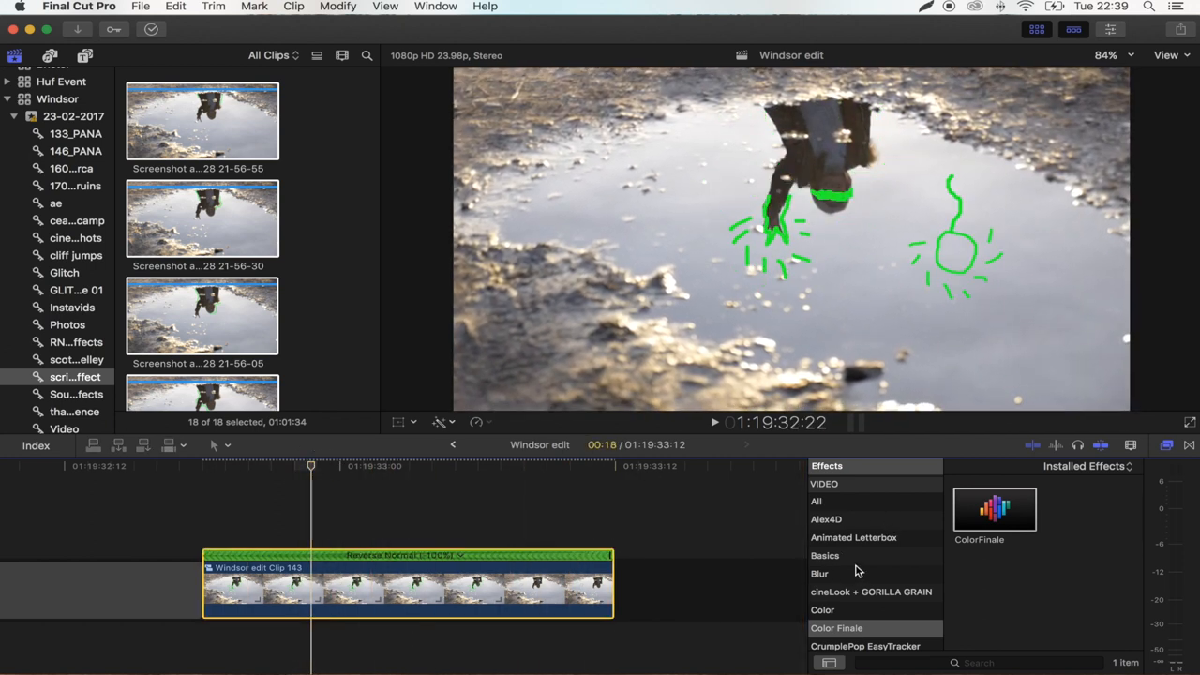
scroll("down", 3)
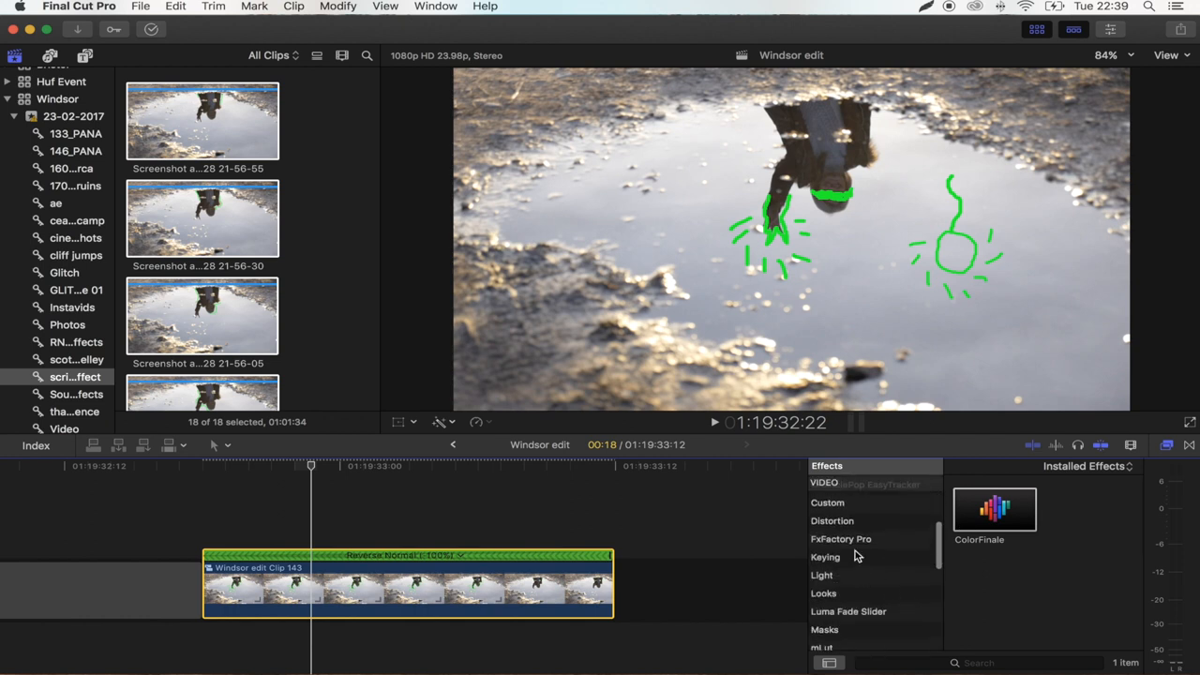
left_click(825, 557)
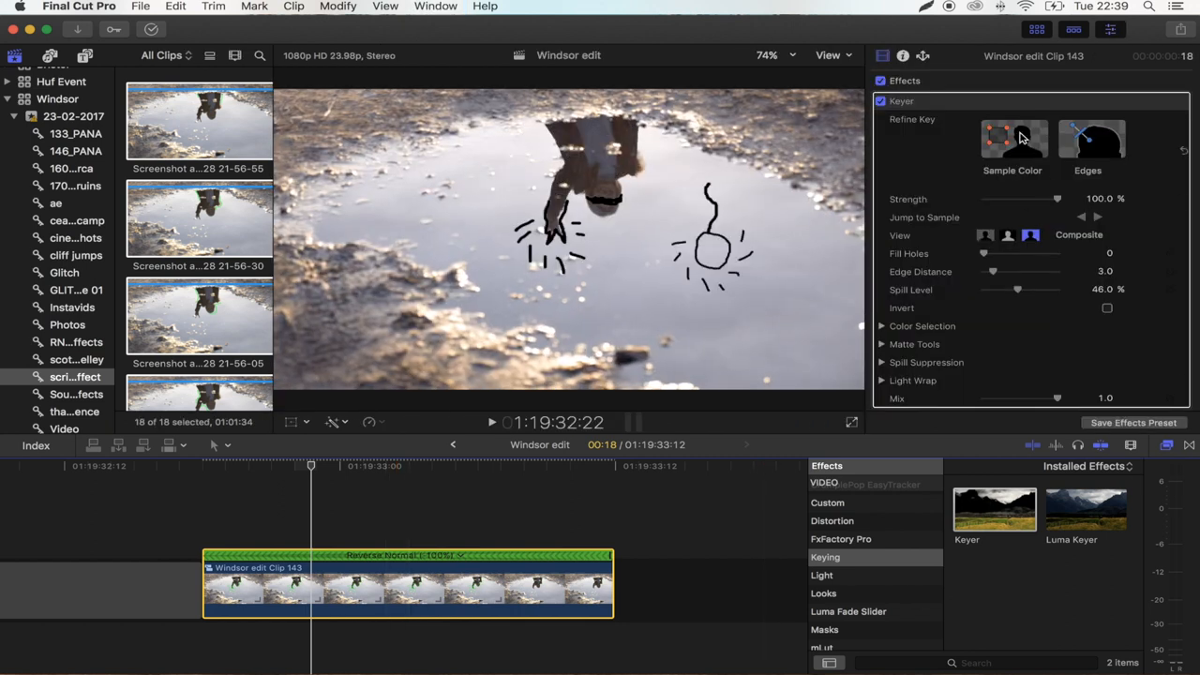
scroll("down", 3)
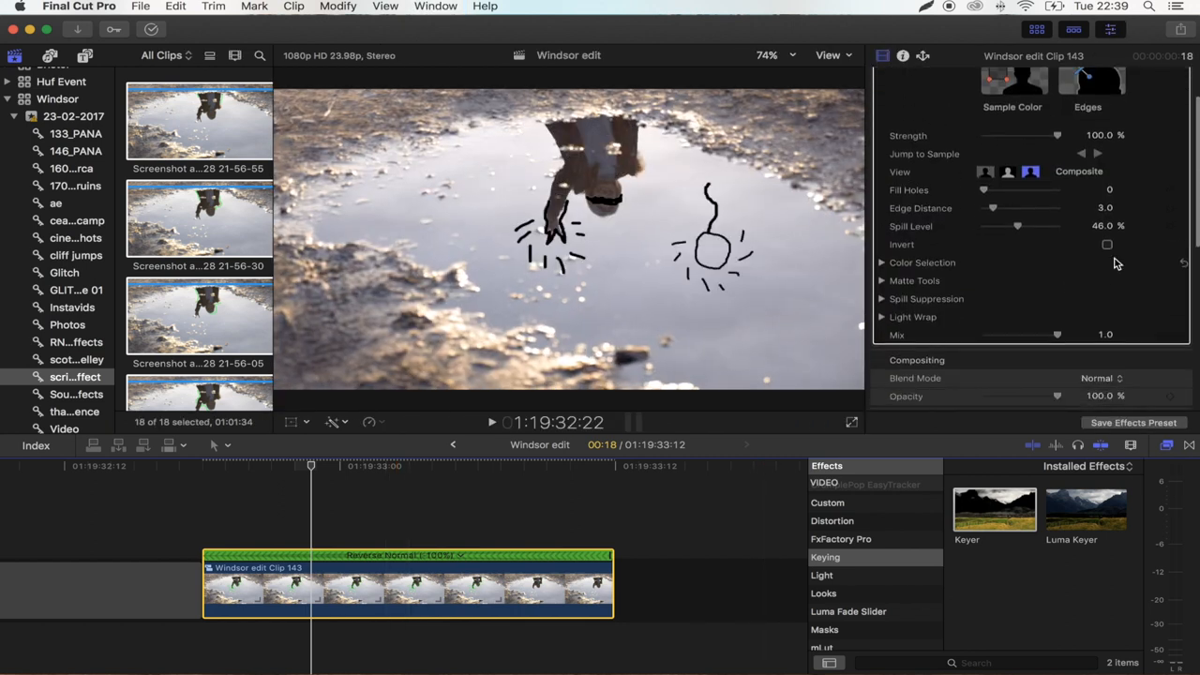
left_click(1107, 244)
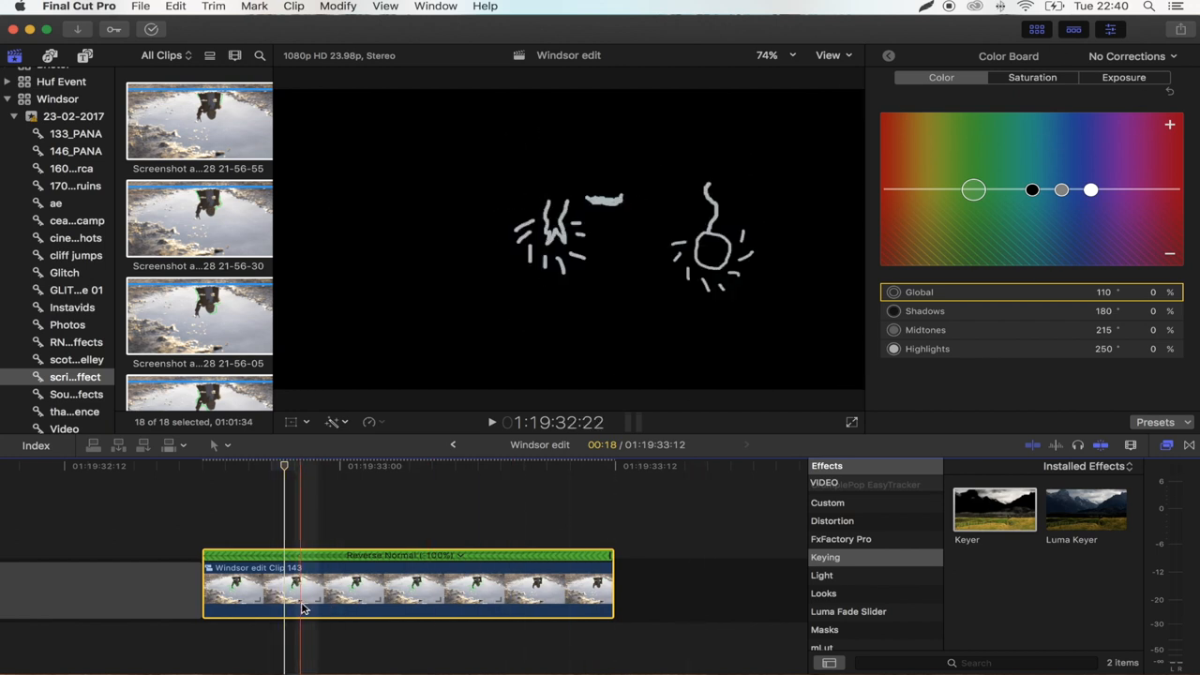
Shift the scribbles' global colour tint and raise their global exposure to 100%.
left_click_drag(972, 190, 969, 186)
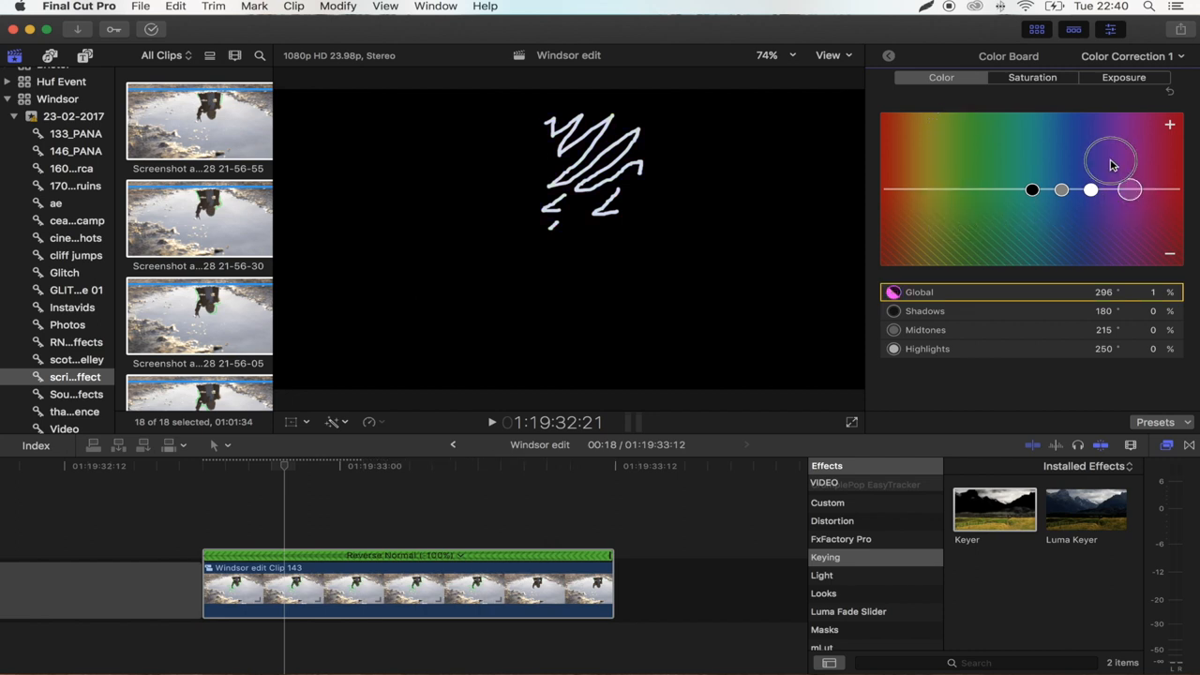
left_click(1123, 77)
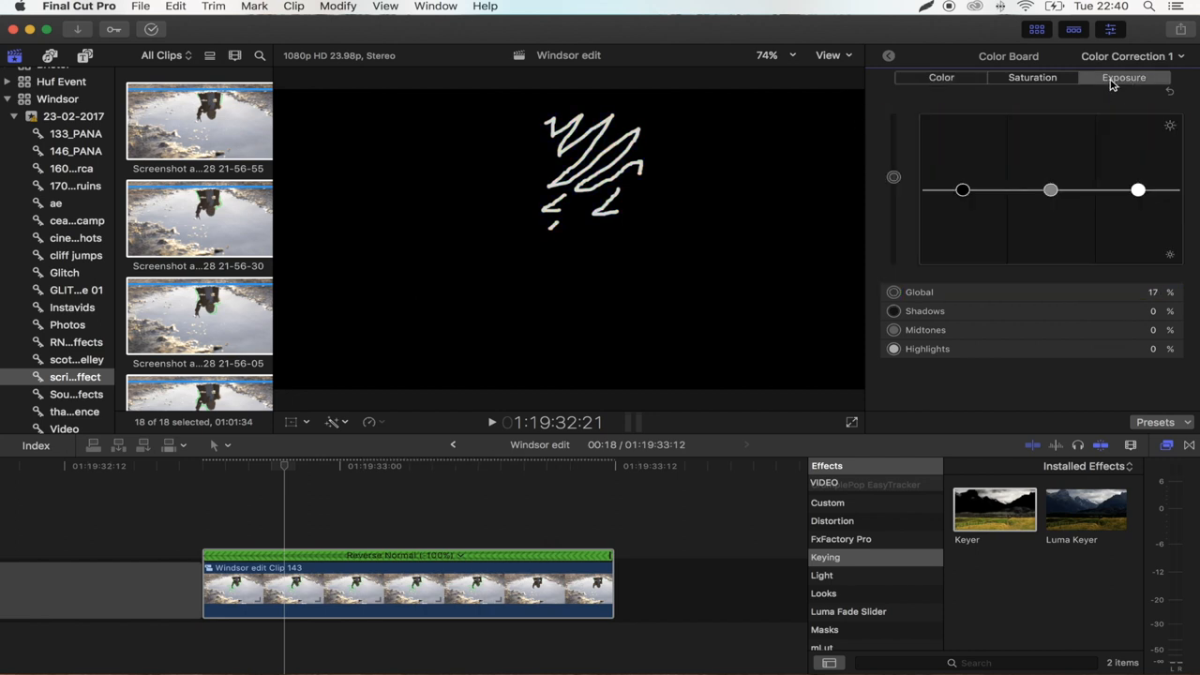
left_click_drag(893, 176, 893, 94)
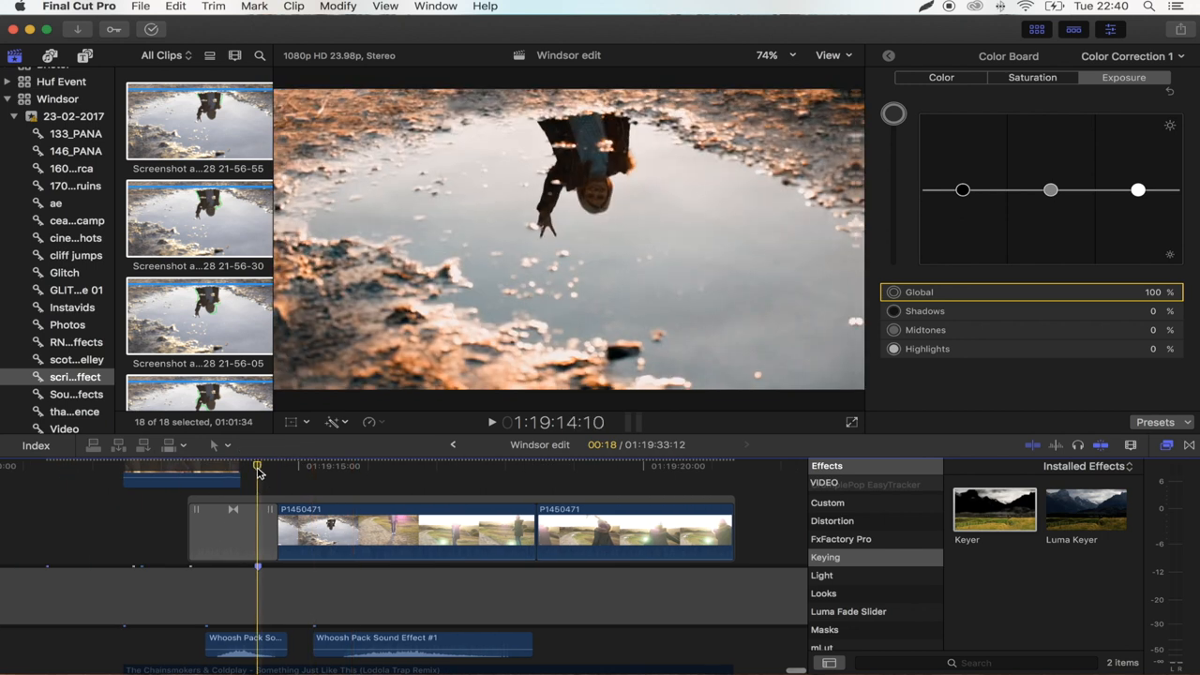
Skim the timeline to preview the white scribbles of Windsor edit Clip 143 over P1450471.
scroll("right", 3)
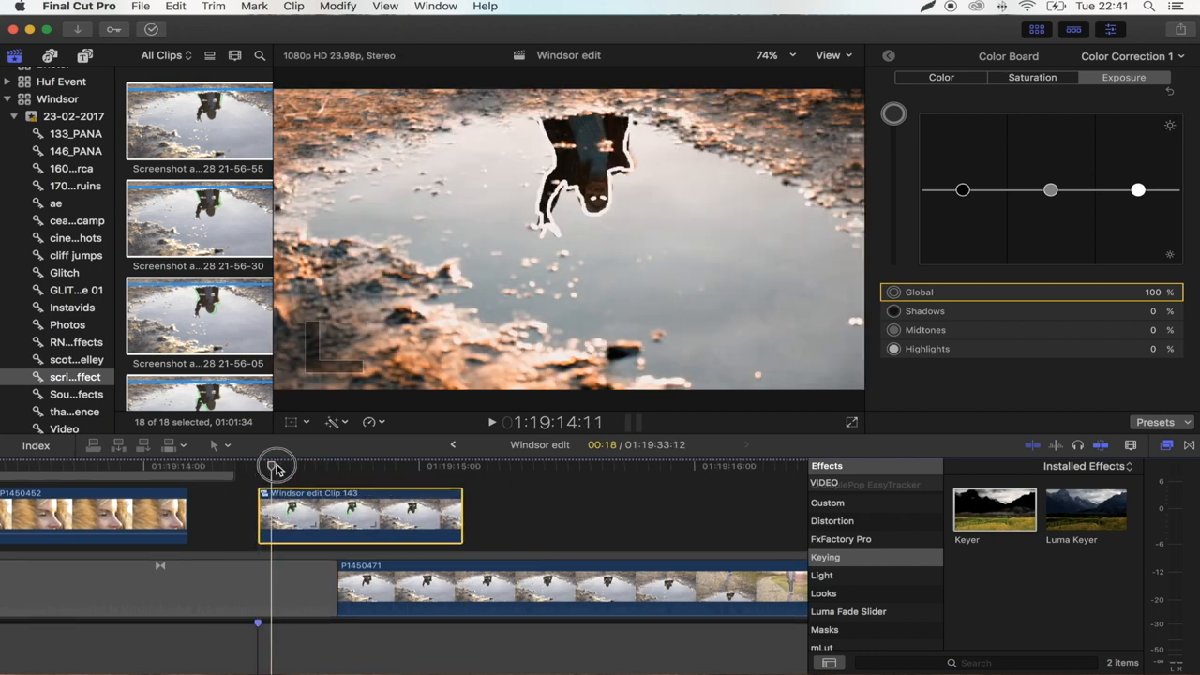
left_click_drag(276, 466, 347, 466)
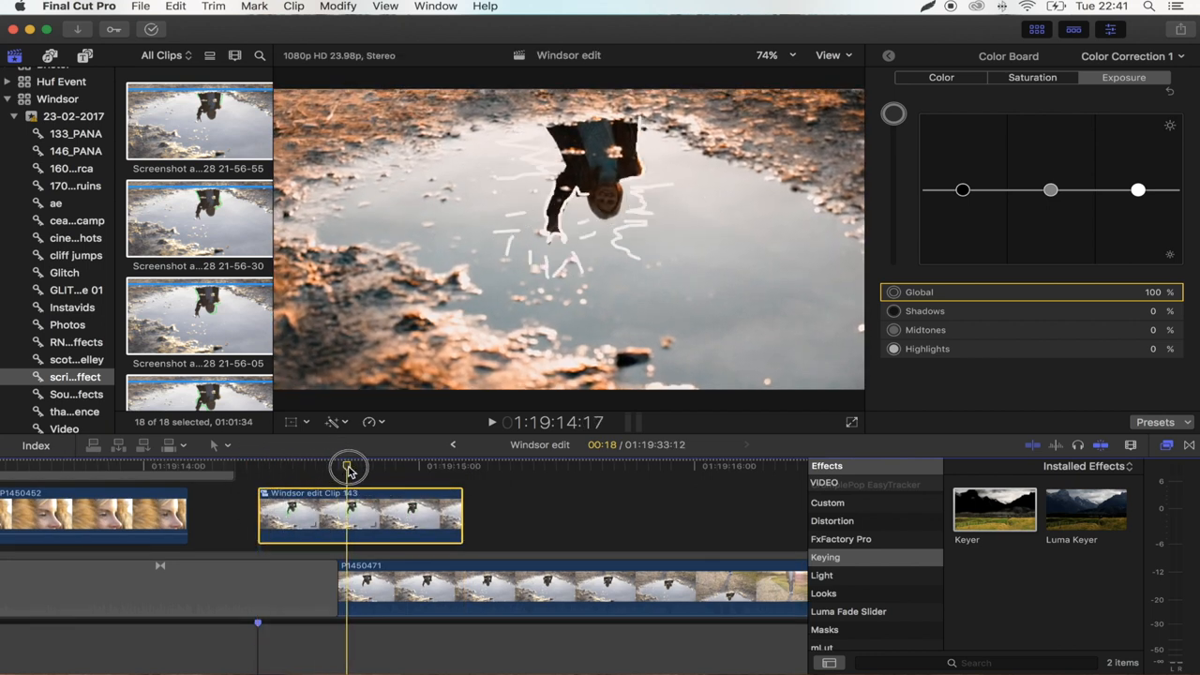
left_click_drag(348, 467, 441, 467)
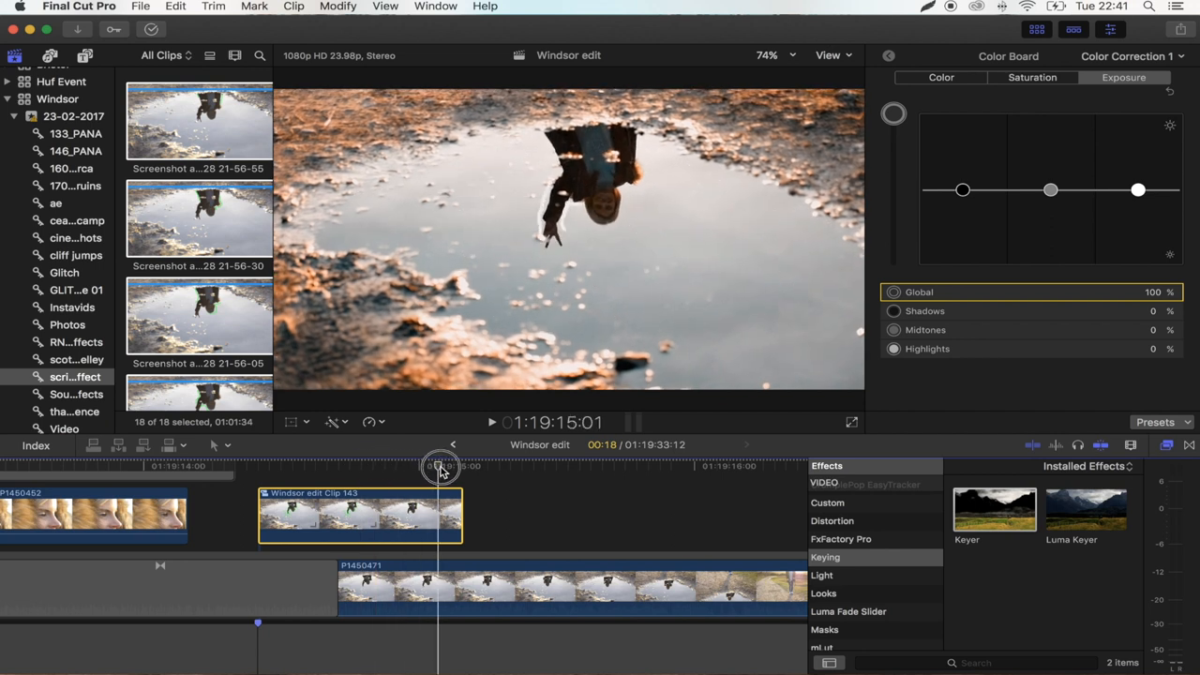